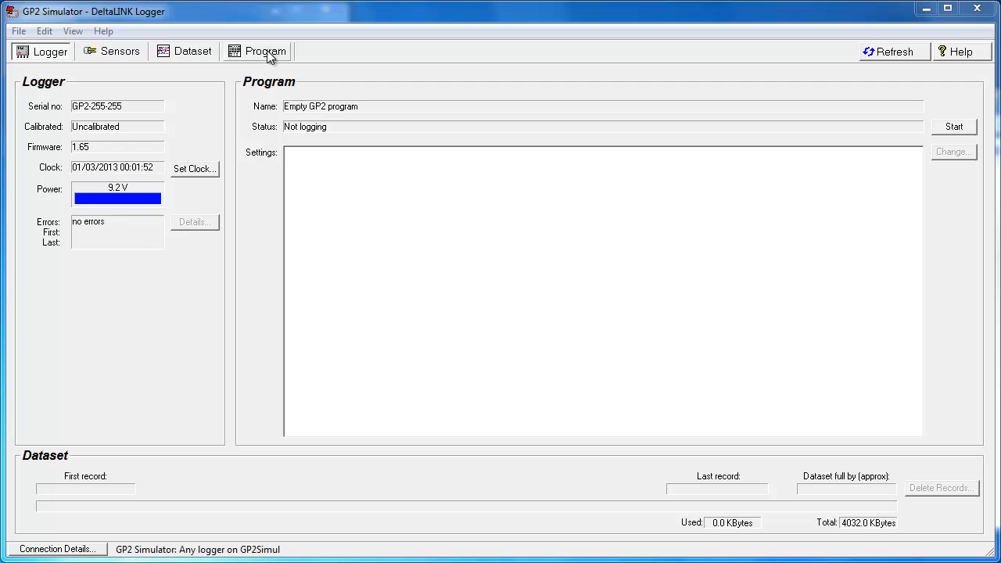
Start importing a program from the Program view's Edit commands
{"action": "left_click", "coordinate": [264, 50]}
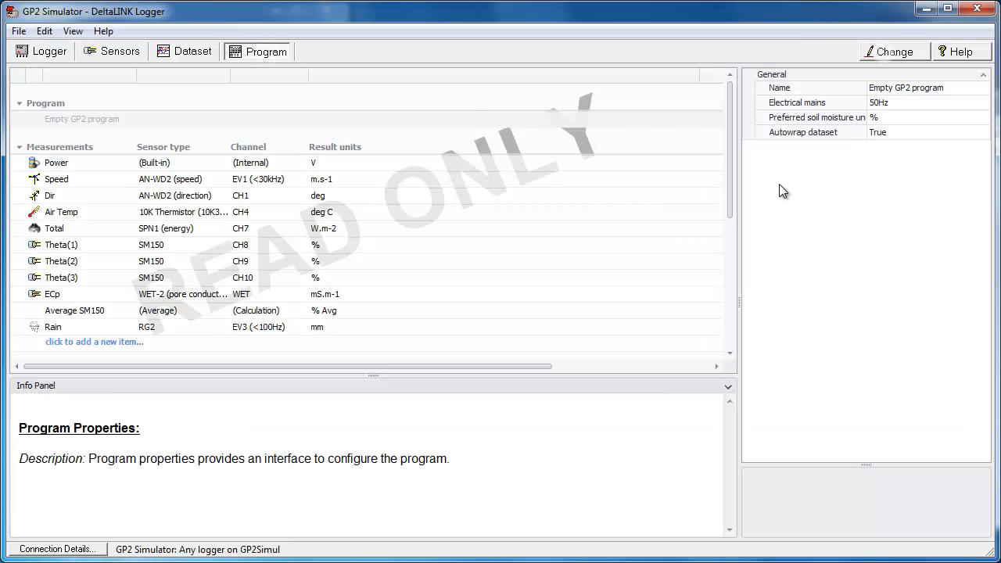
{"action": "left_click", "coordinate": [50, 32]}
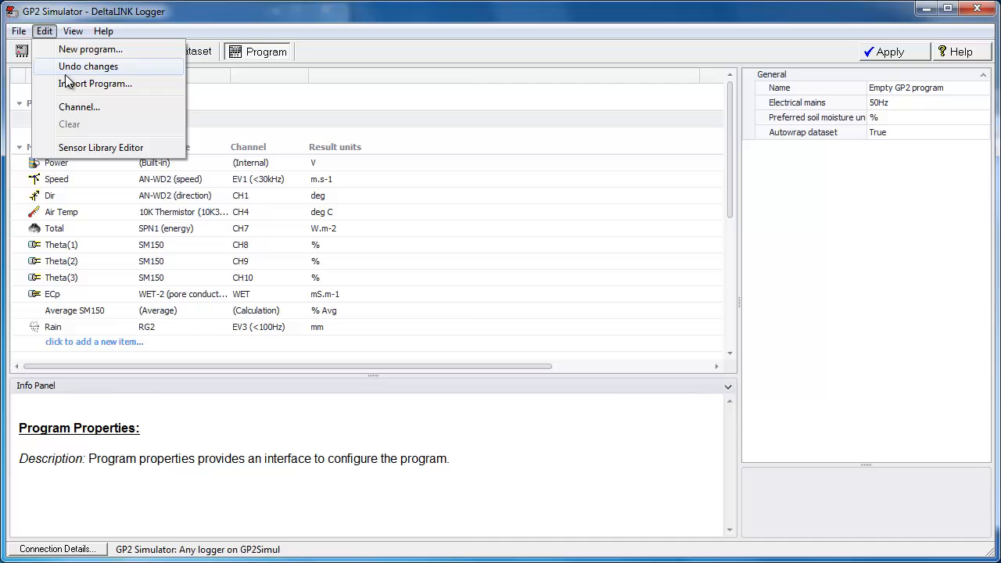
{"action": "left_click", "coordinate": [90, 84]}
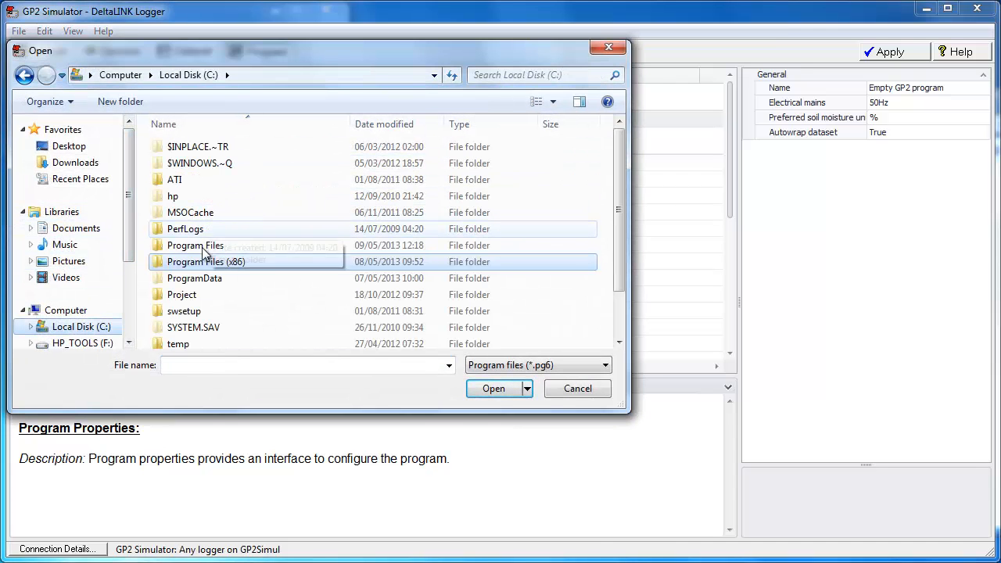
Browse to Delta-T\DeltaLINK 3.0 RC1\Samples\GP2 multi-function program and choose Tutorial 3 - Recordings.pg6
{"action": "double_click", "coordinate": [207, 261]}
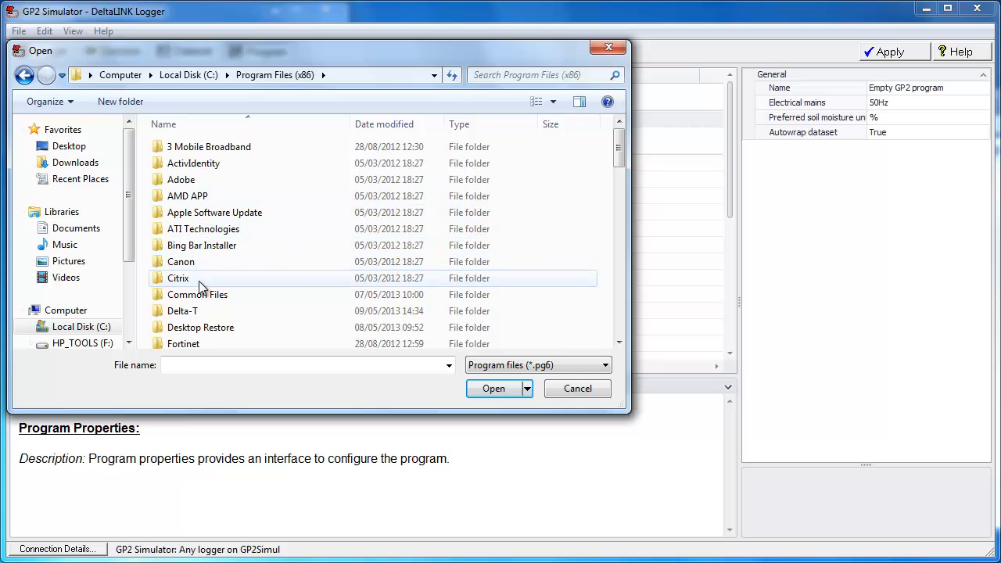
{"action": "double_click", "coordinate": [182, 310]}
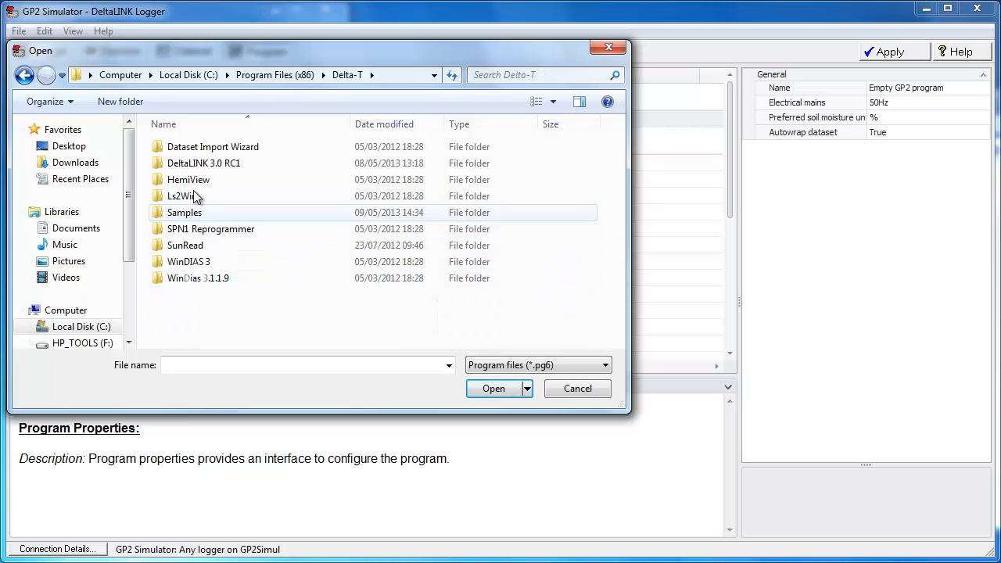
{"action": "double_click", "coordinate": [203, 163]}
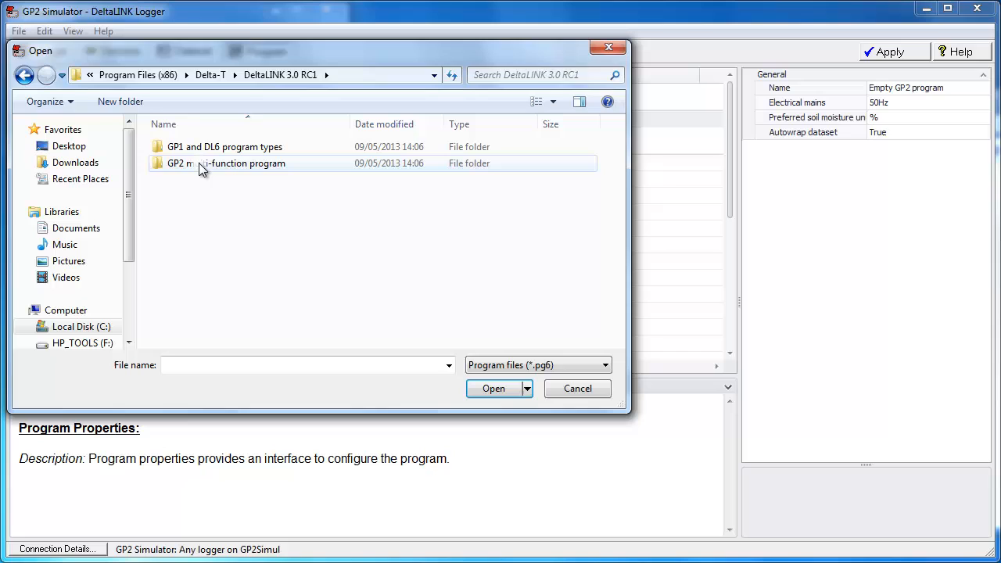
{"action": "double_click", "coordinate": [225, 162]}
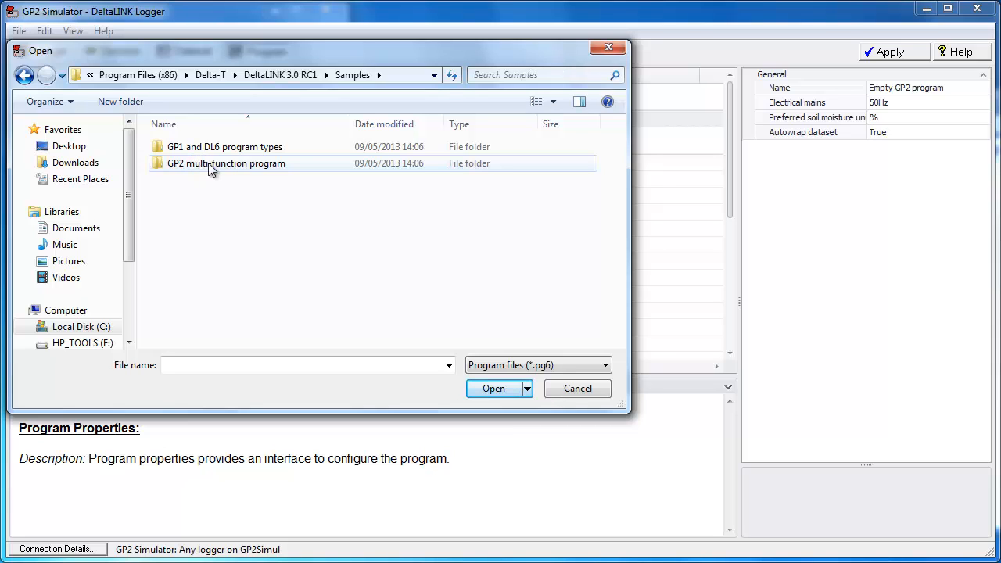
{"action": "double_click", "coordinate": [225, 163]}
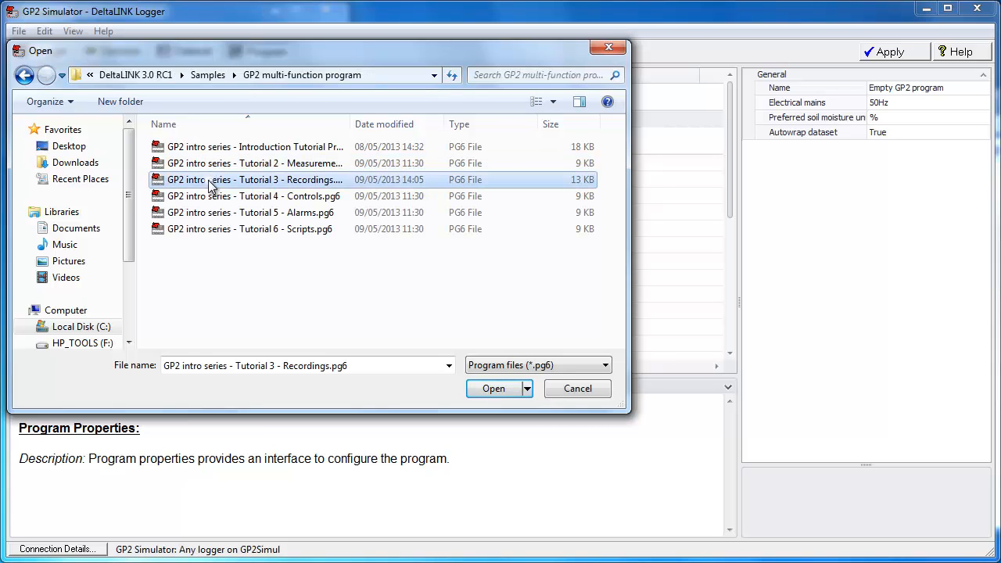
{"action": "left_click", "coordinate": [491, 387]}
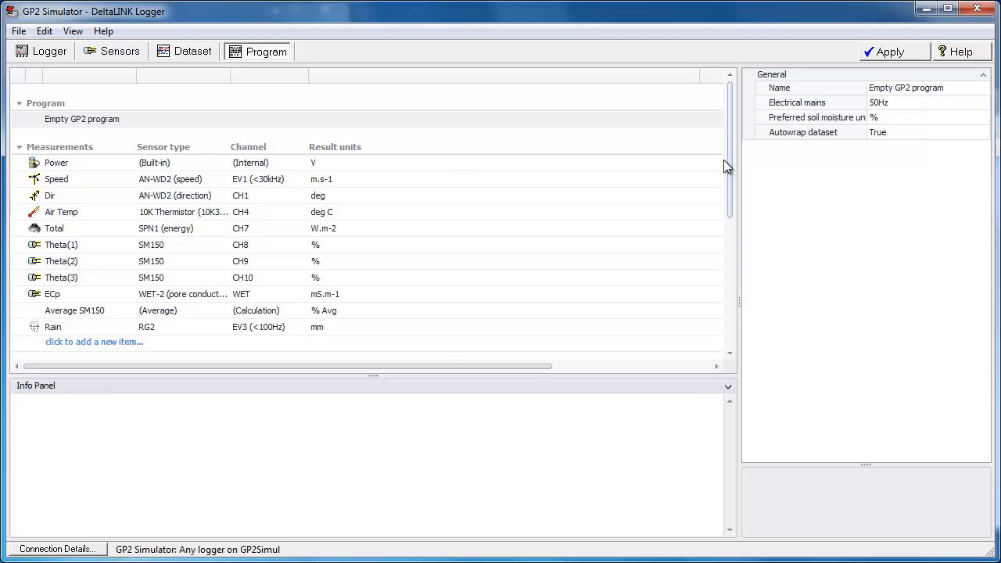
{"action": "mouse_move", "coordinate": [727, 389]}
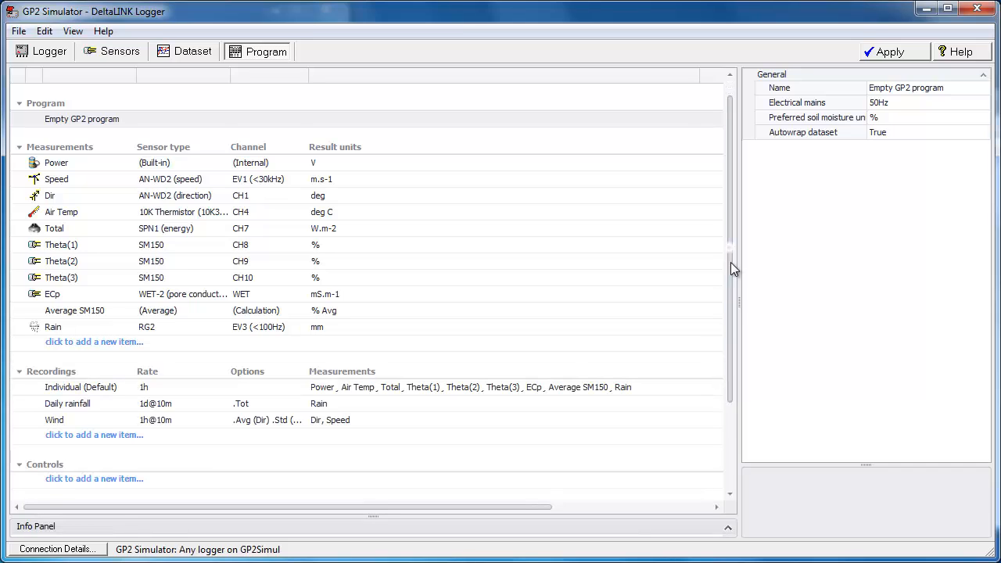
Scroll down the imported program to review its recordings and RLY1 output
{"action": "scroll", "scroll_direction": "down", "scroll_amount": 3}
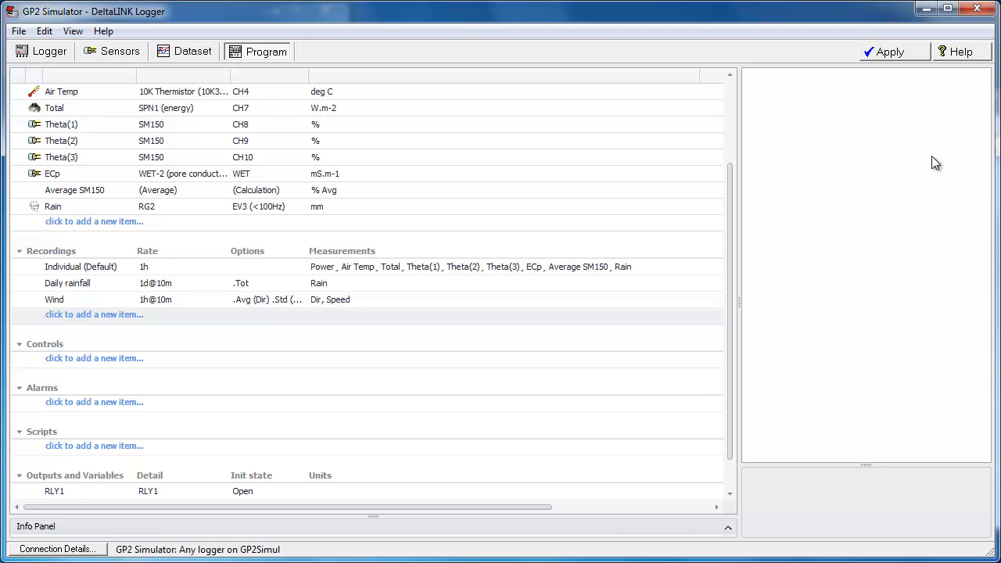
{"action": "mouse_move", "coordinate": [866, 250]}
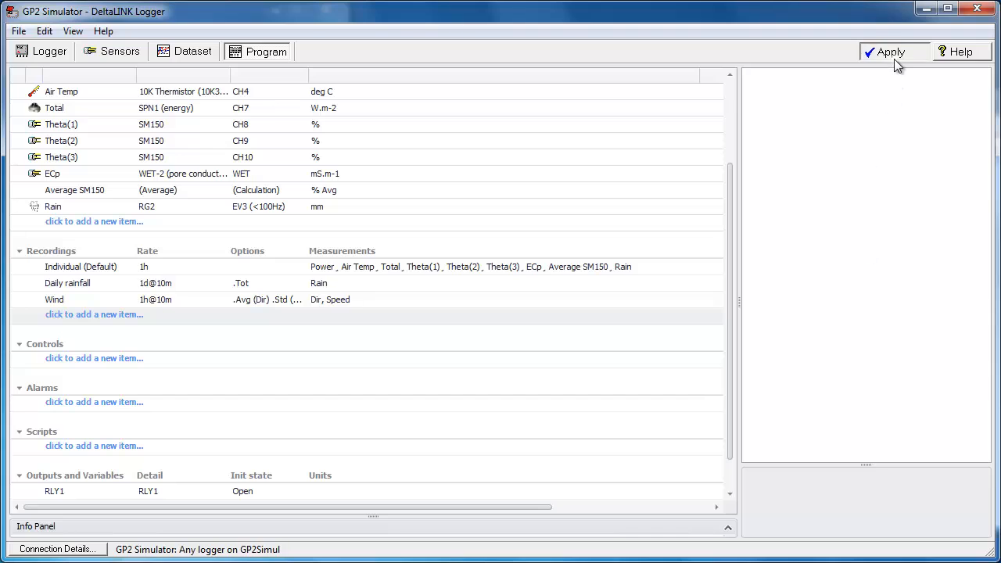
Apply the program to the simulated GP2 and restart the simulator's clock
{"action": "left_click", "coordinate": [49, 51]}
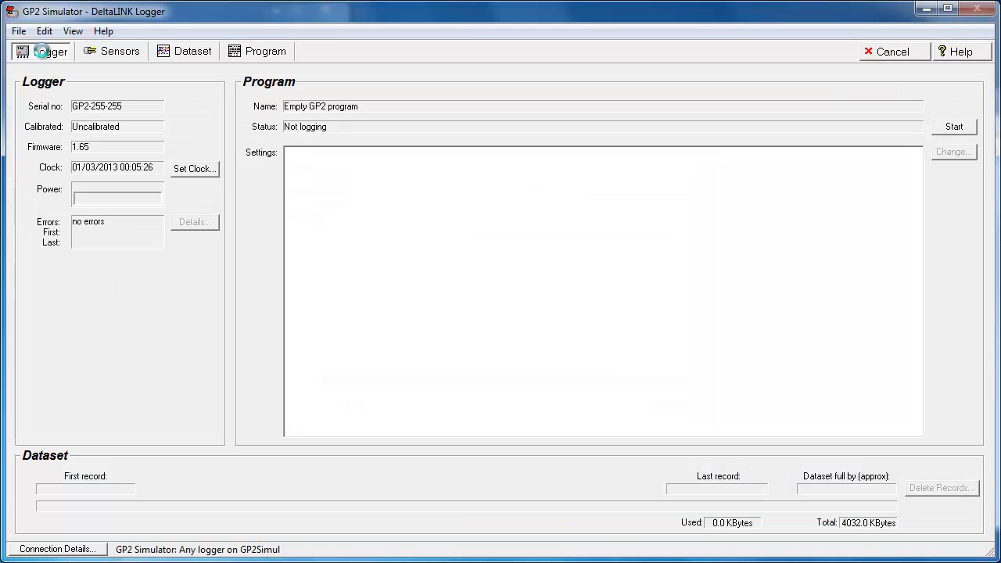
{"action": "left_click", "coordinate": [50, 52]}
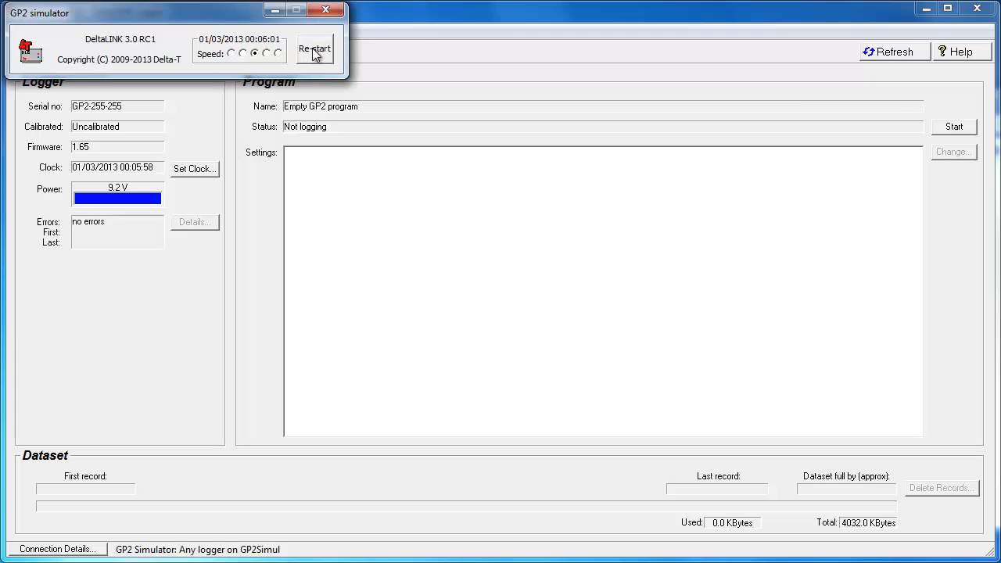
{"action": "left_click", "coordinate": [319, 48]}
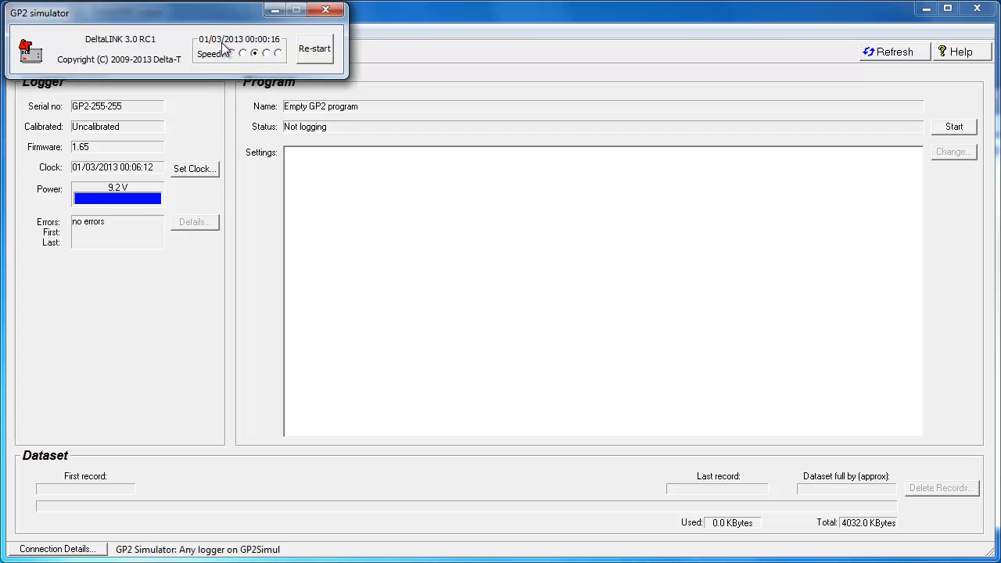
{"action": "left_click", "coordinate": [332, 9]}
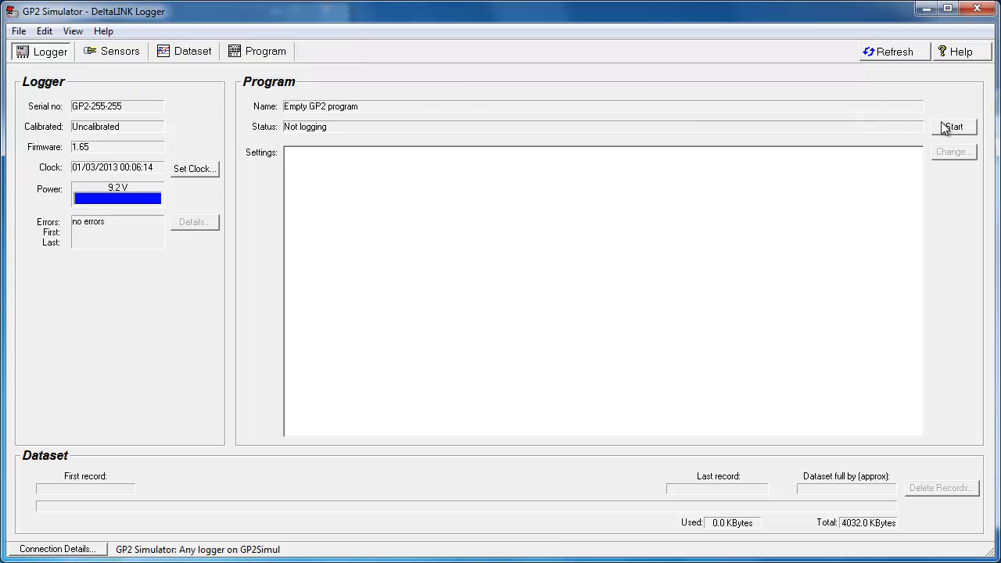
Start logging and refresh the Dataset graphs with the newly logged records
{"action": "left_click", "coordinate": [954, 127]}
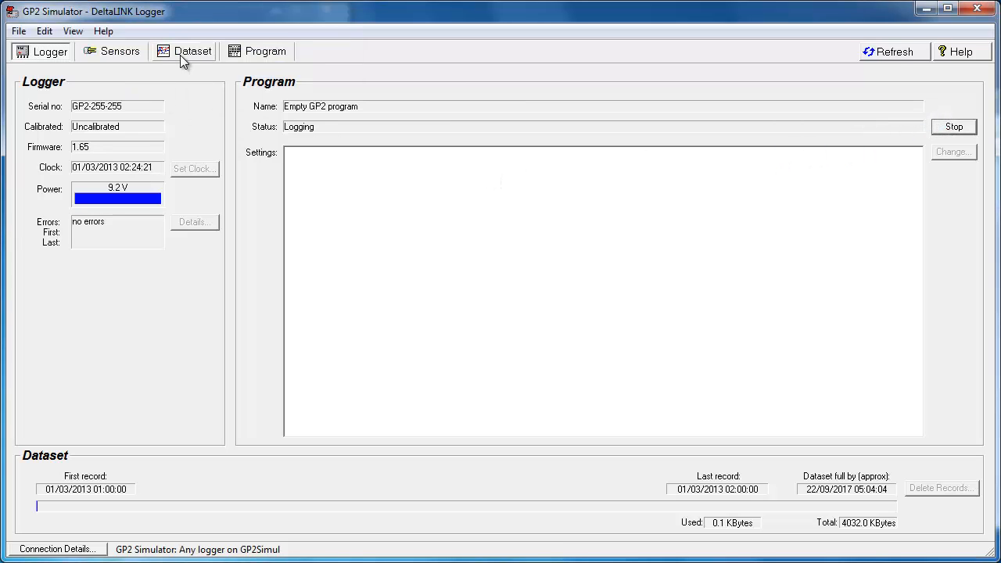
{"action": "left_click", "coordinate": [190, 50]}
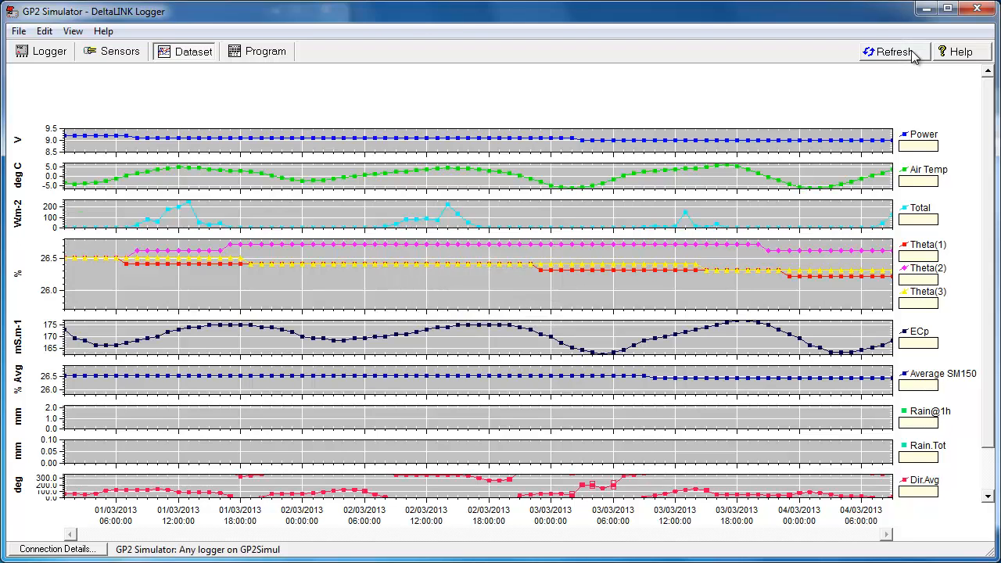
{"action": "left_click", "coordinate": [897, 51]}
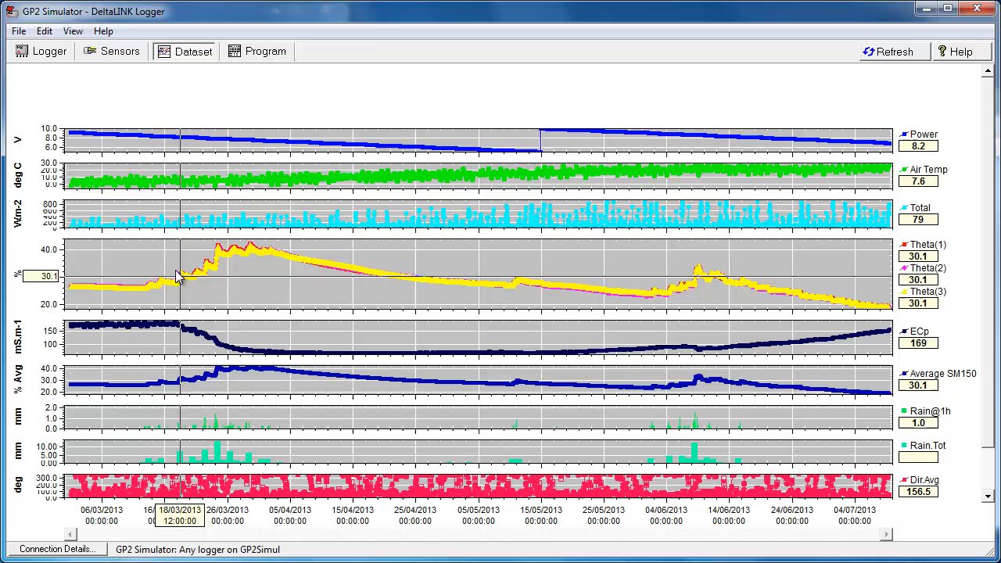
Stop logging on the simulated GP2 and request deletion of its stored records
{"action": "left_click", "coordinate": [44, 51]}
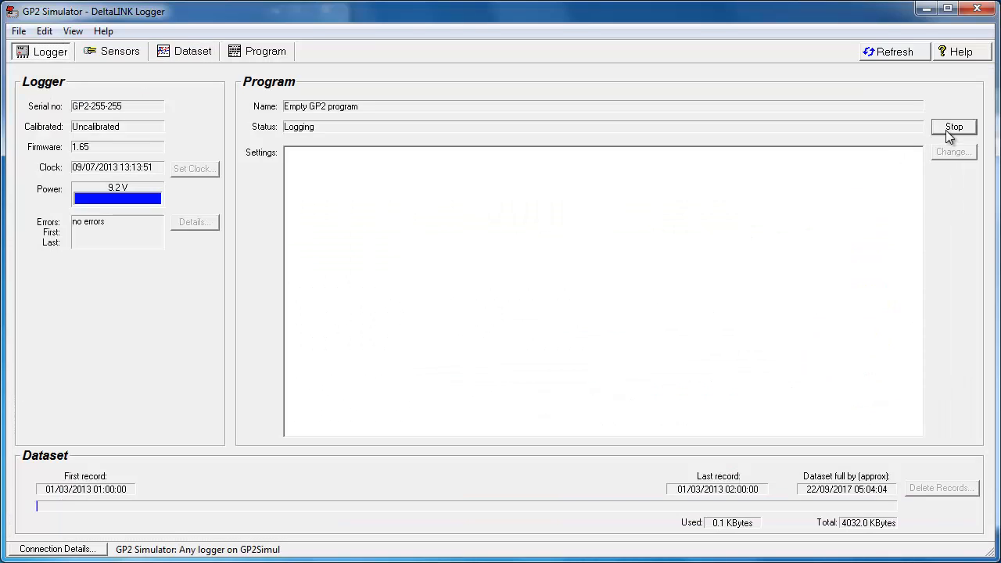
{"action": "left_click", "coordinate": [960, 125]}
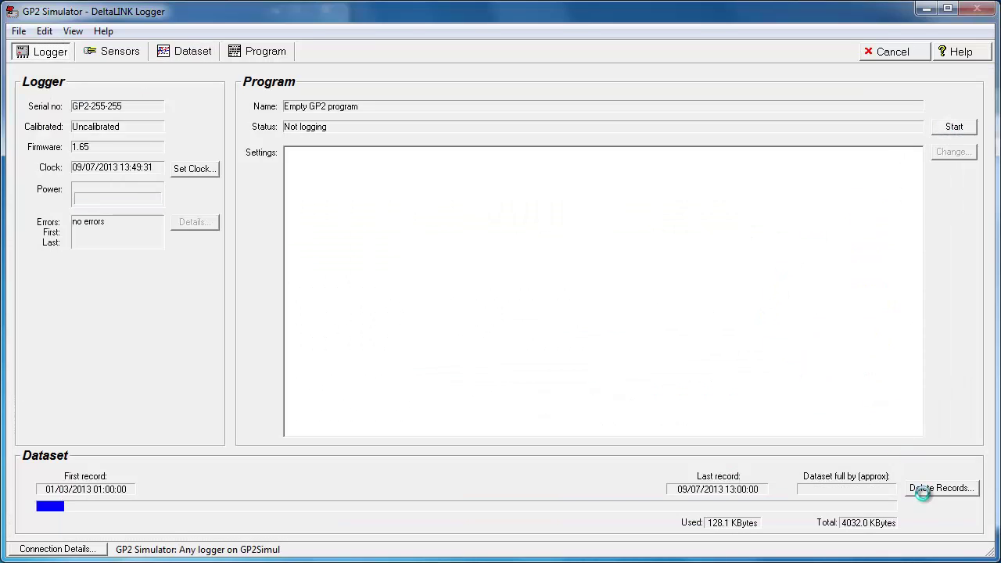
{"action": "left_click", "coordinate": [941, 488]}
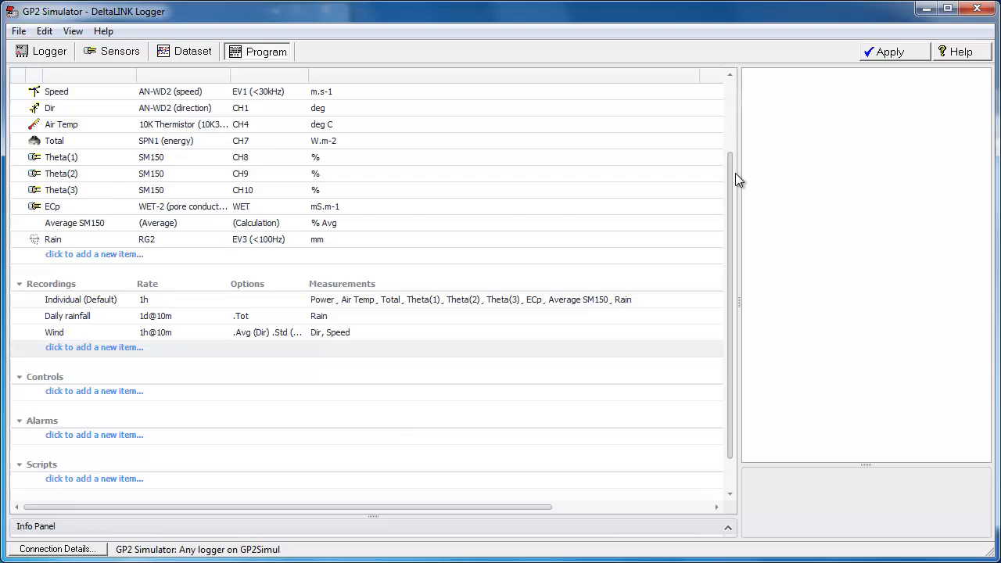
Add a new control to the program and name it Irrigation Control
{"action": "scroll", "scroll_direction": "down", "scroll_amount": 3}
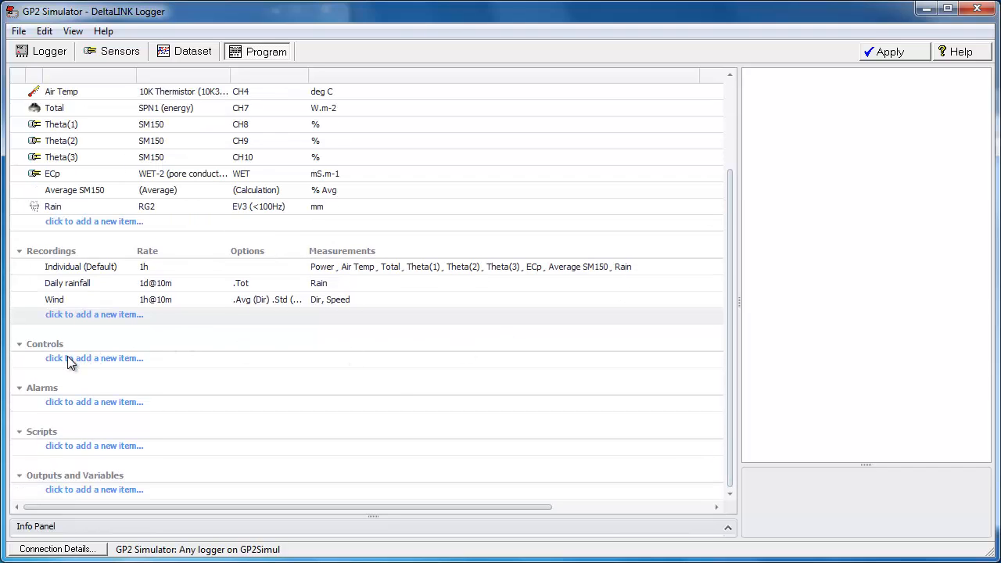
{"action": "left_click", "coordinate": [94, 358]}
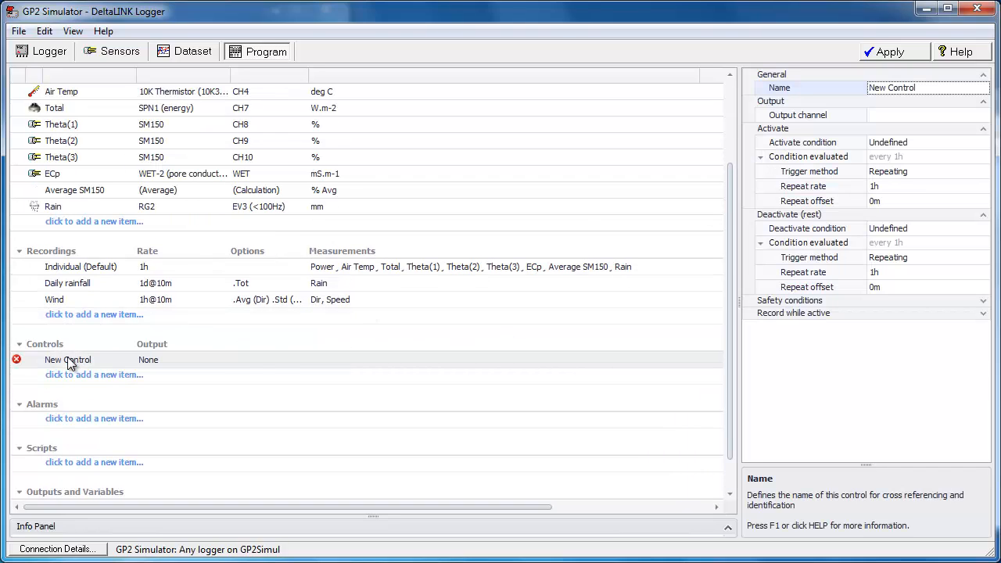
{"action": "left_click", "coordinate": [904, 88]}
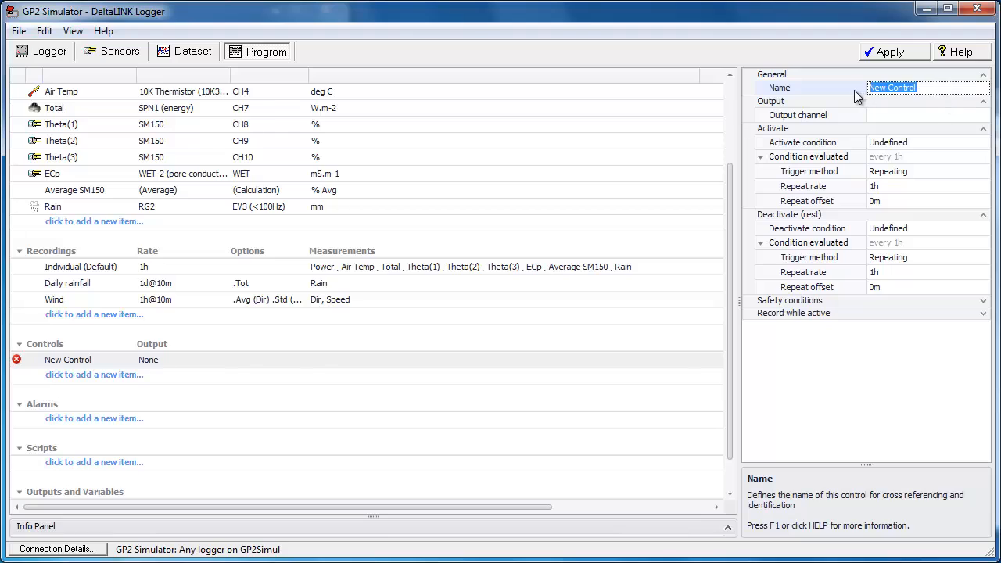
{"action": "type", "text": "Irrigation"}
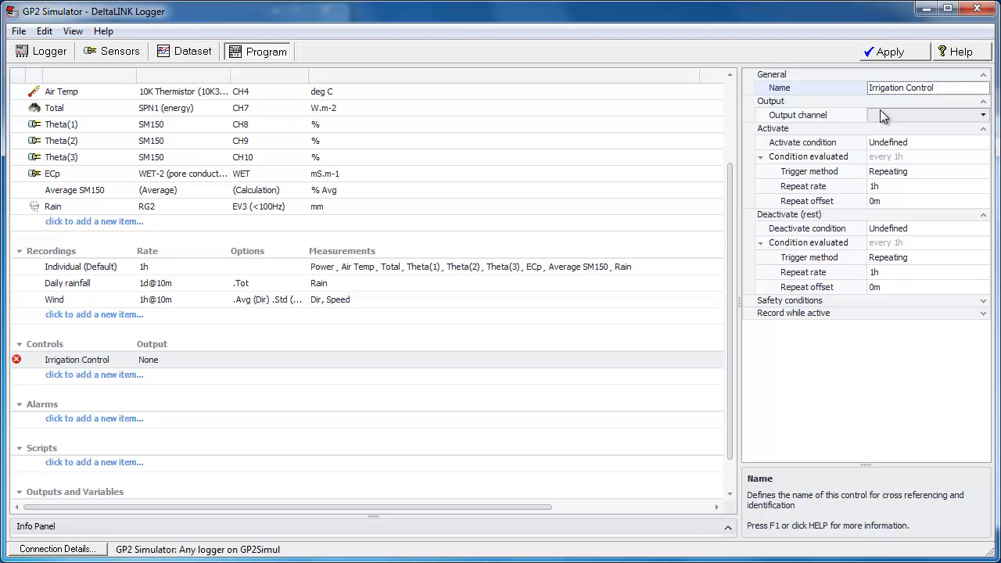
Assign relay RLY1 as Irrigation Control's output channel with Pulsed output False
{"action": "left_click", "coordinate": [986, 115]}
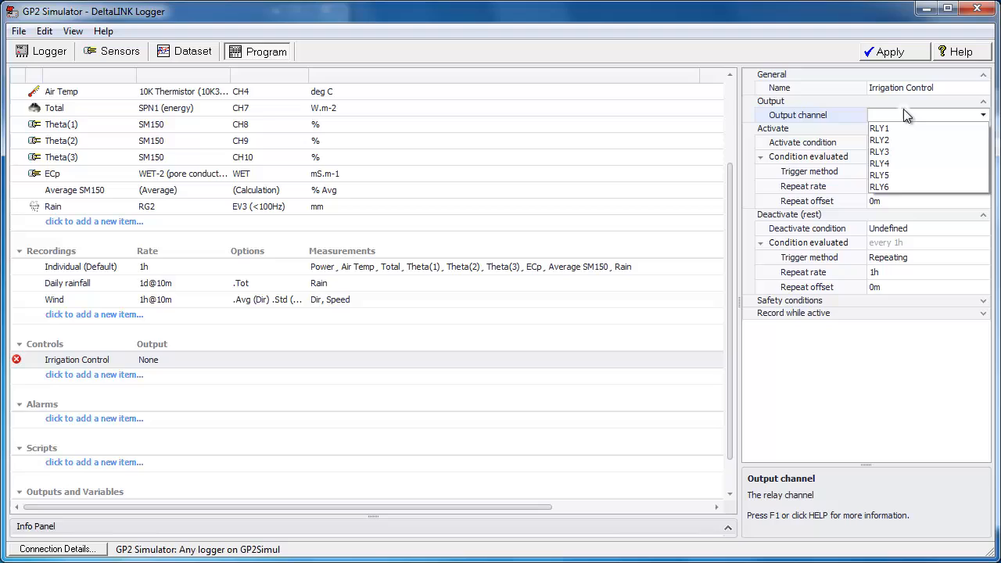
{"action": "left_click", "coordinate": [869, 128]}
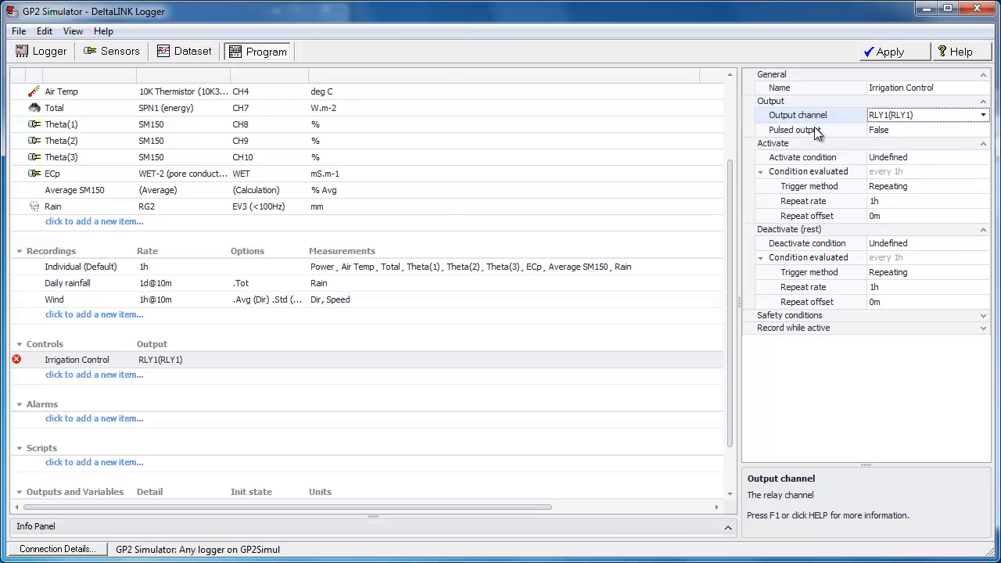
{"action": "left_click", "coordinate": [982, 131]}
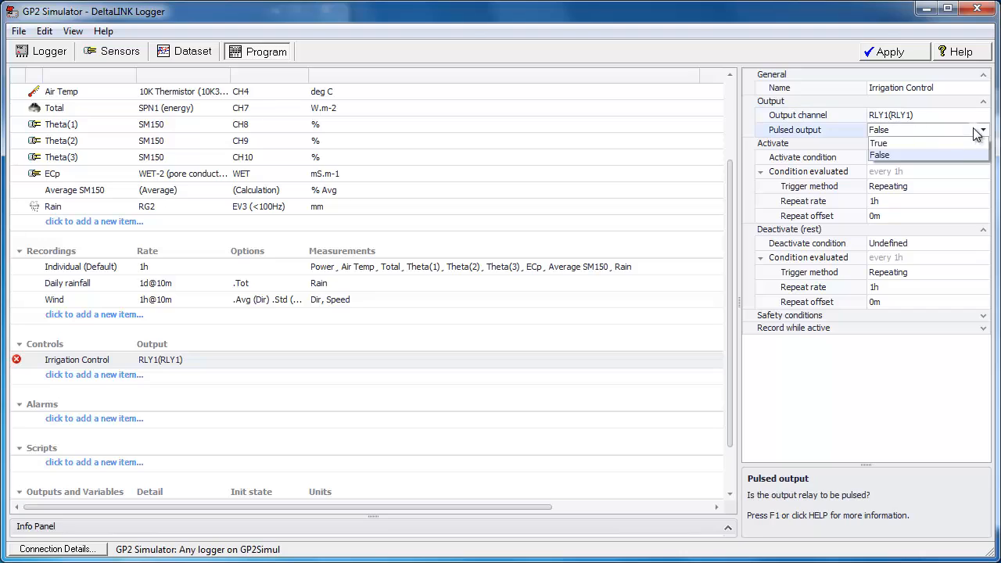
{"action": "left_click", "coordinate": [879, 144]}
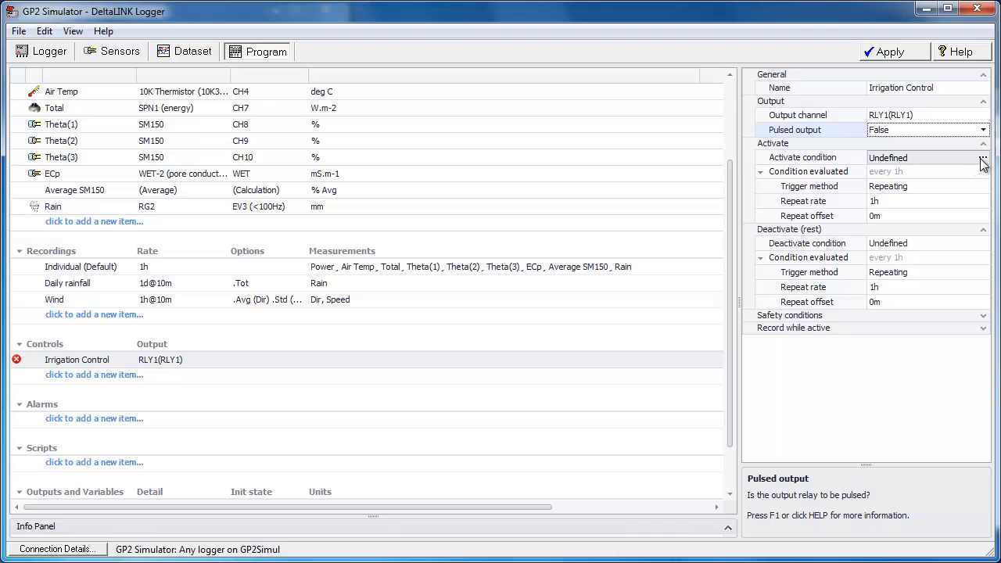
Begin the activate condition with Average SM150 as the left operand
{"action": "left_click", "coordinate": [985, 156]}
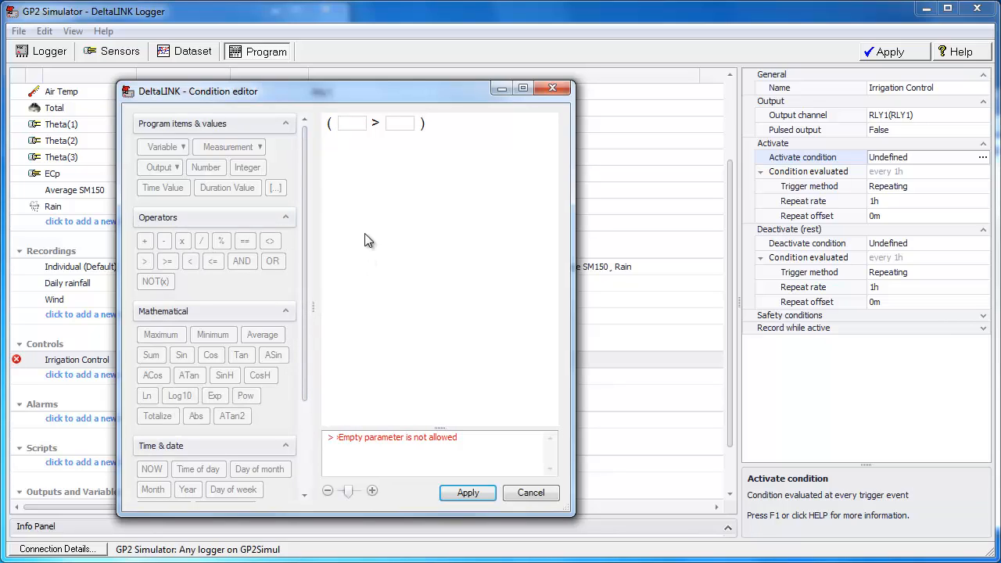
{"action": "mouse_move", "coordinate": [357, 147]}
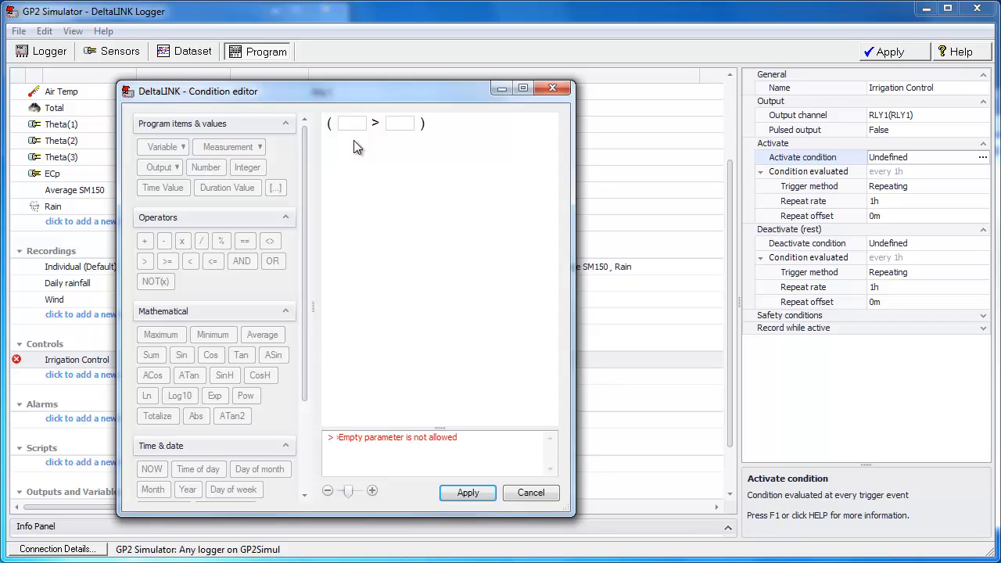
{"action": "mouse_move", "coordinate": [441, 130]}
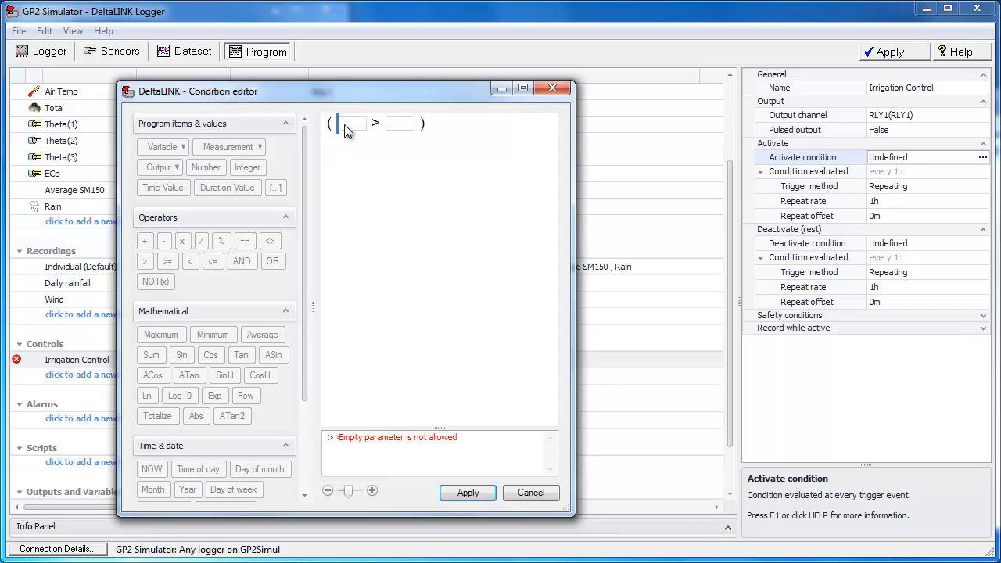
{"action": "left_click", "coordinate": [350, 122]}
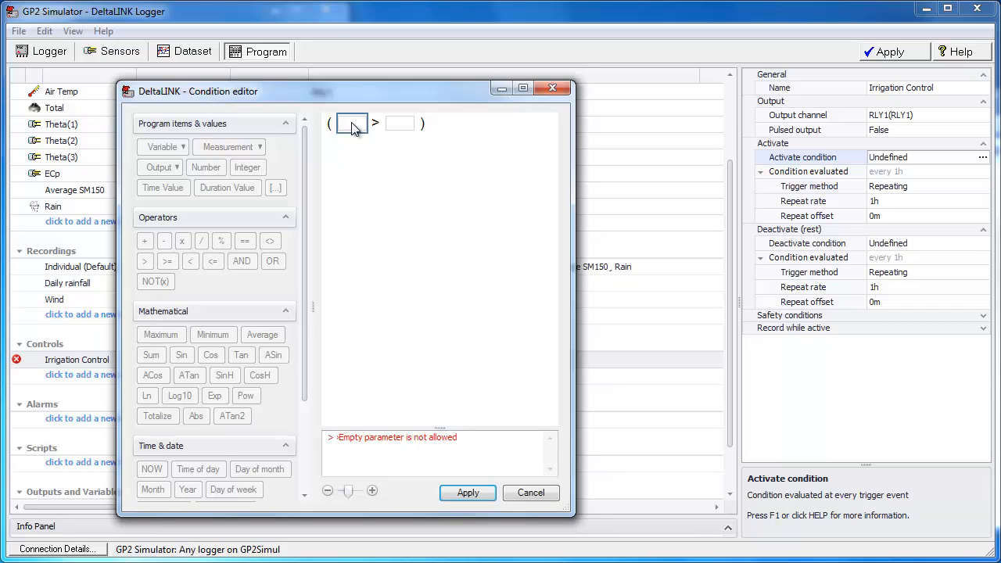
{"action": "left_click", "coordinate": [350, 124]}
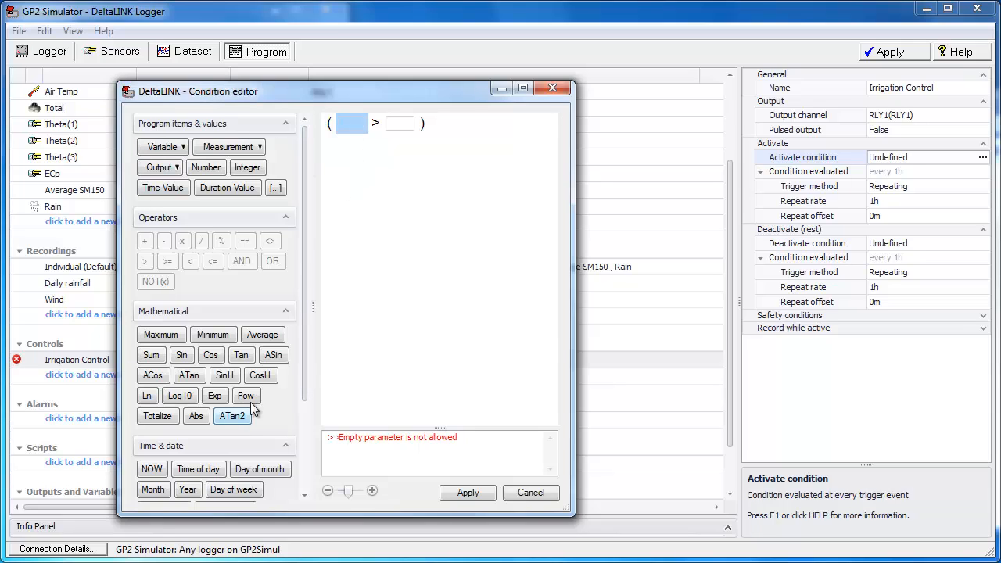
{"action": "mouse_move", "coordinate": [305, 164]}
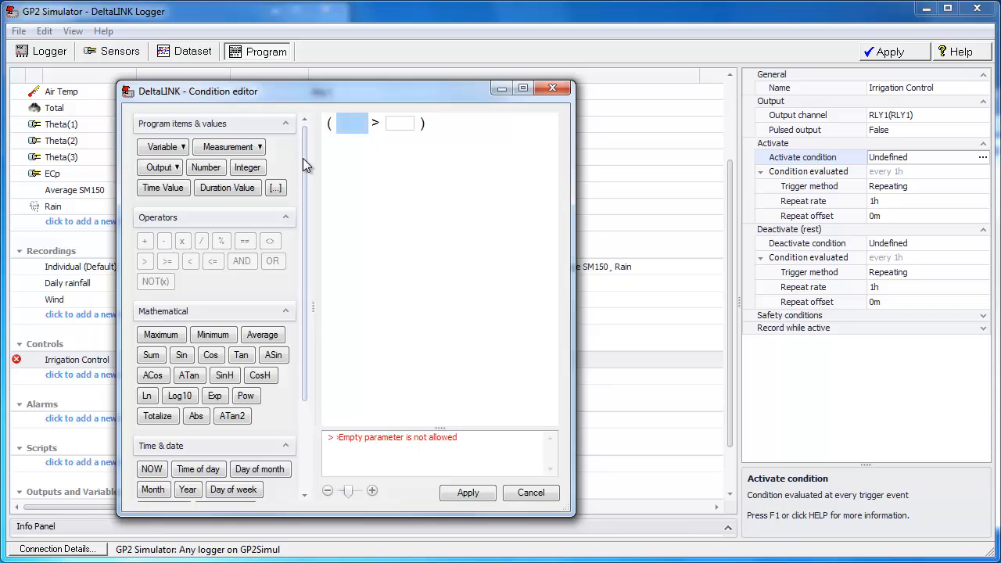
{"action": "mouse_move", "coordinate": [281, 161]}
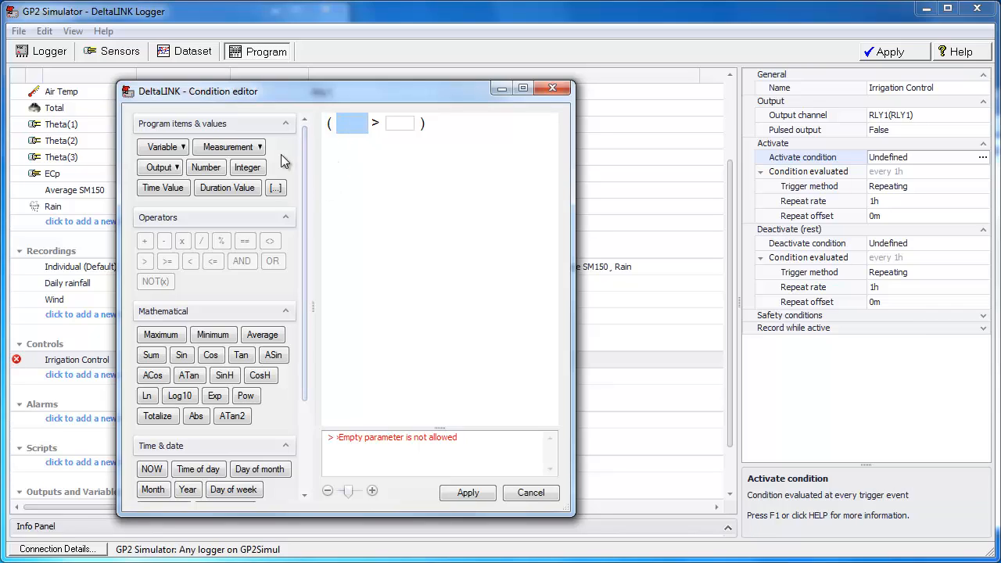
{"action": "left_click", "coordinate": [183, 146]}
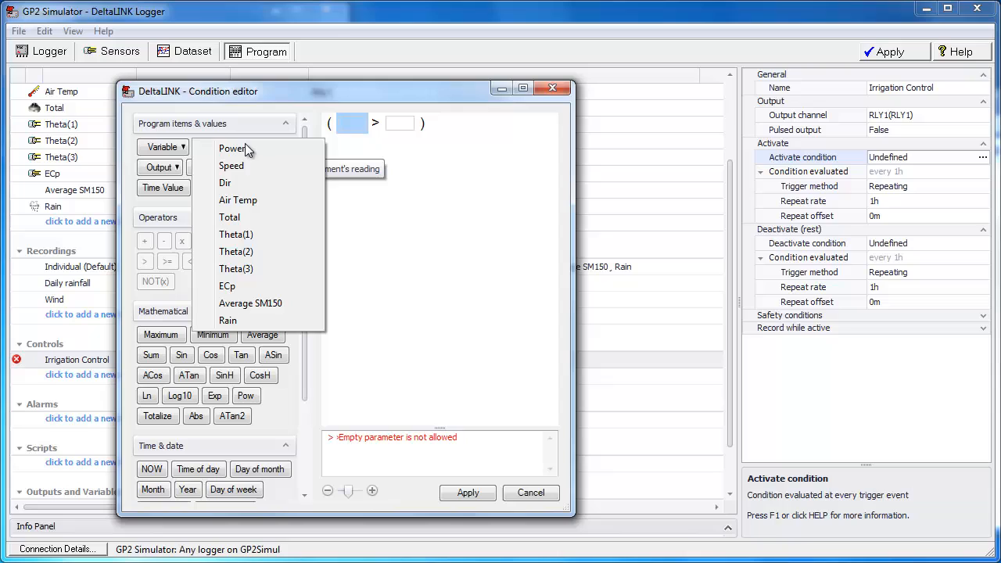
{"action": "mouse_move", "coordinate": [263, 312]}
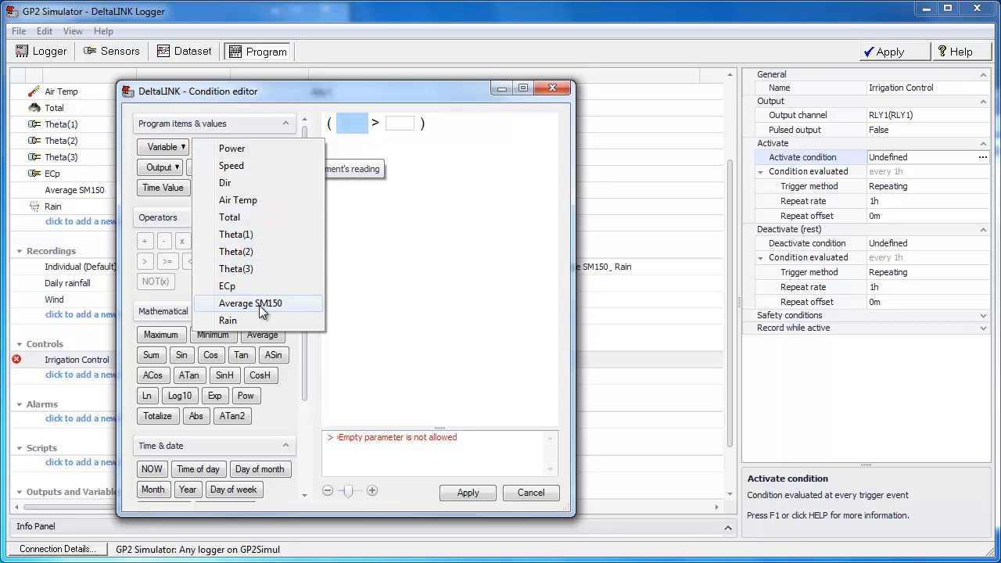
{"action": "left_click", "coordinate": [250, 303]}
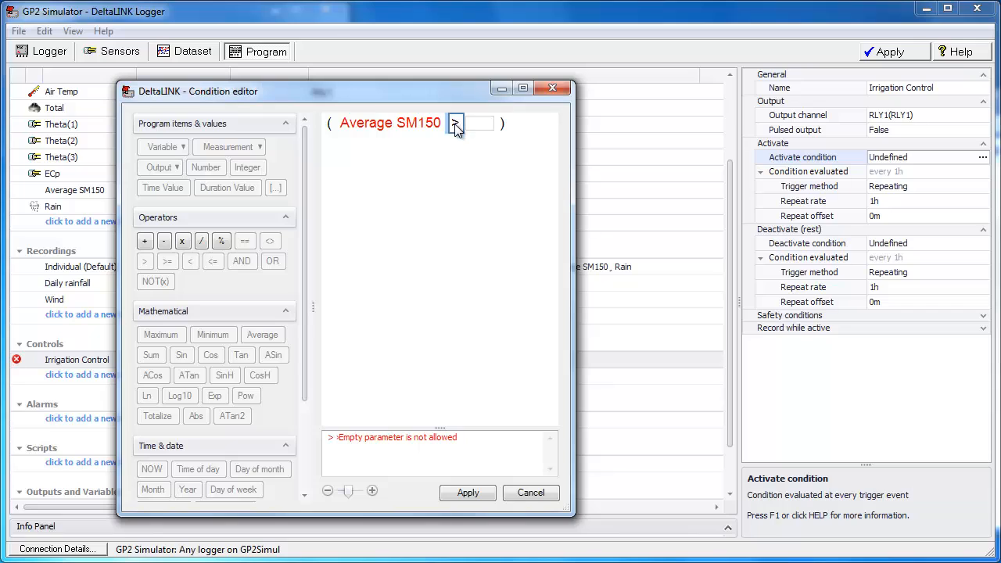
Complete the activate condition as Average SM150 < 30 and apply it
{"action": "left_click", "coordinate": [455, 122]}
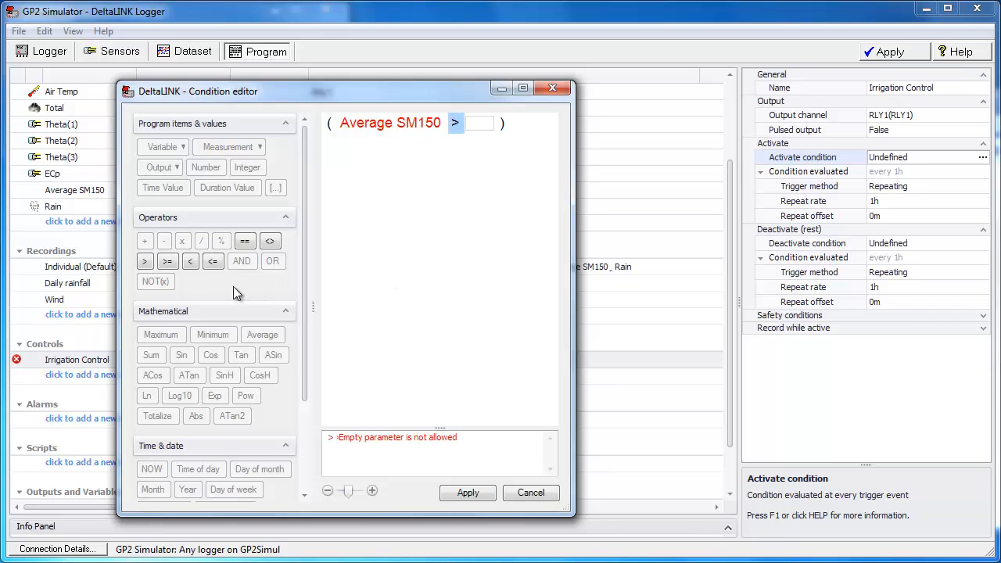
{"action": "left_click", "coordinate": [189, 261]}
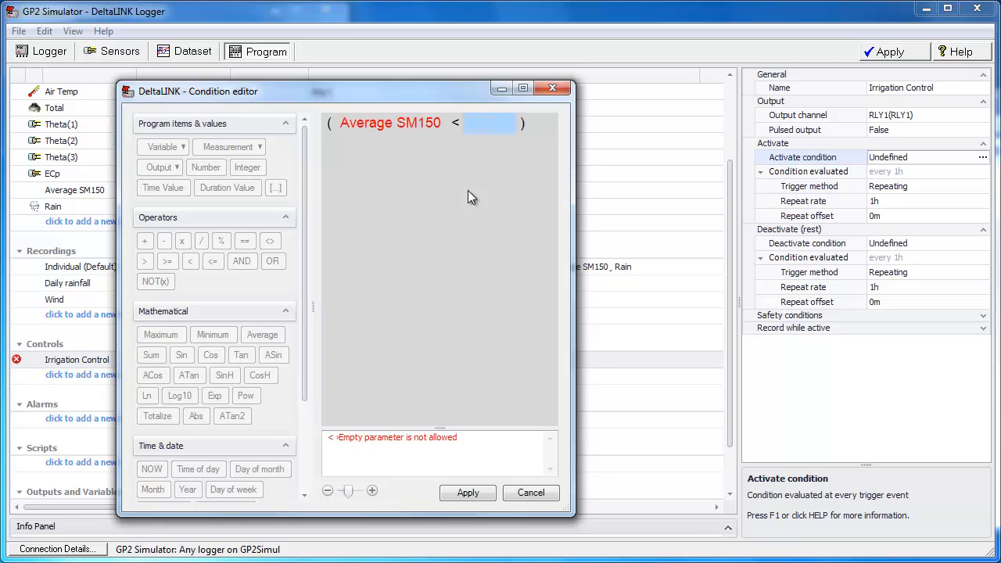
{"action": "type", "text": "30"}
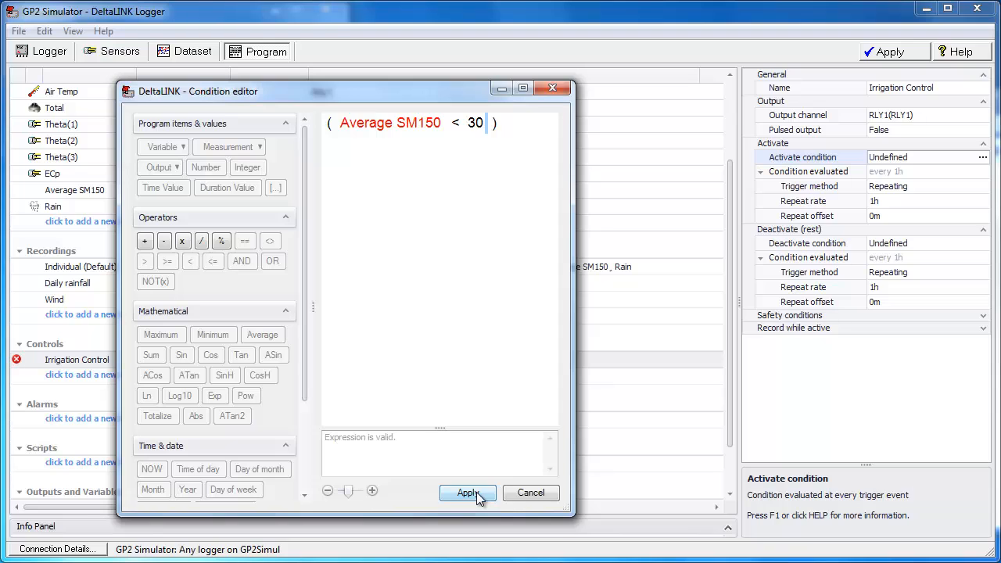
{"action": "left_click", "coordinate": [467, 492]}
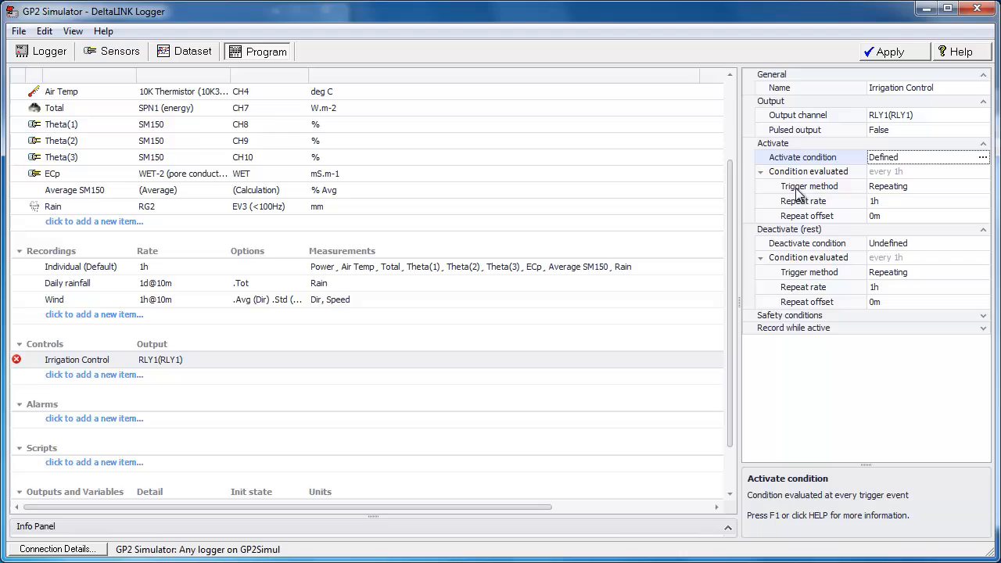
{"action": "mouse_move", "coordinate": [791, 205]}
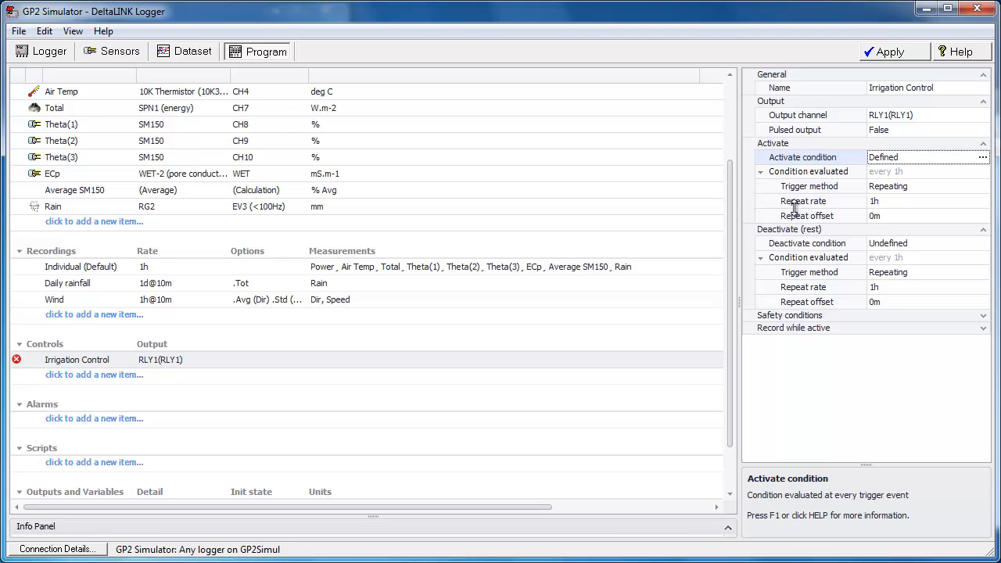
{"action": "mouse_move", "coordinate": [813, 207]}
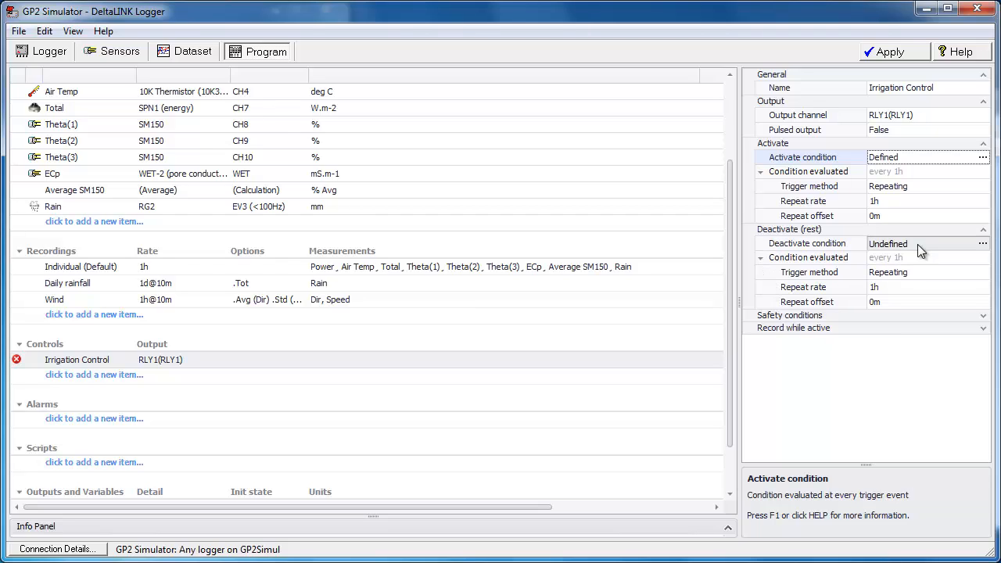
{"action": "mouse_move", "coordinate": [991, 244]}
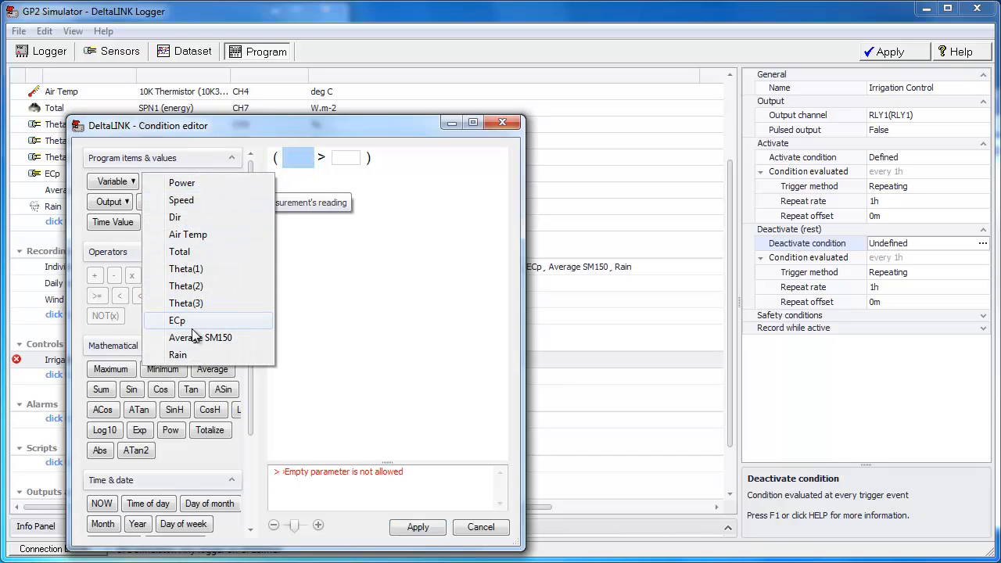
Define the deactivate condition as Average SM150 > 32 and apply it
{"action": "left_click", "coordinate": [200, 338]}
{"action": "type", "text": "32"}
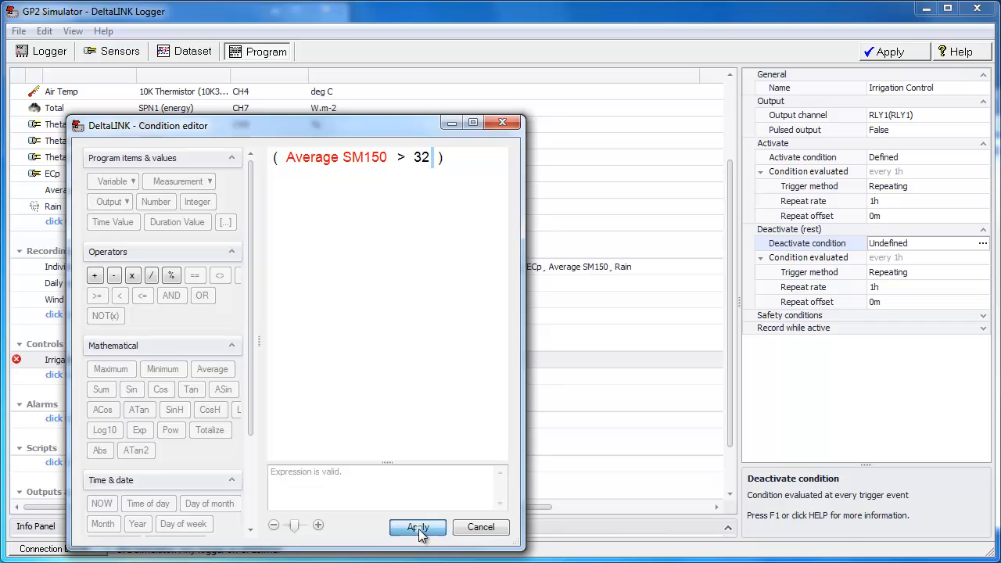
{"action": "left_click", "coordinate": [418, 526]}
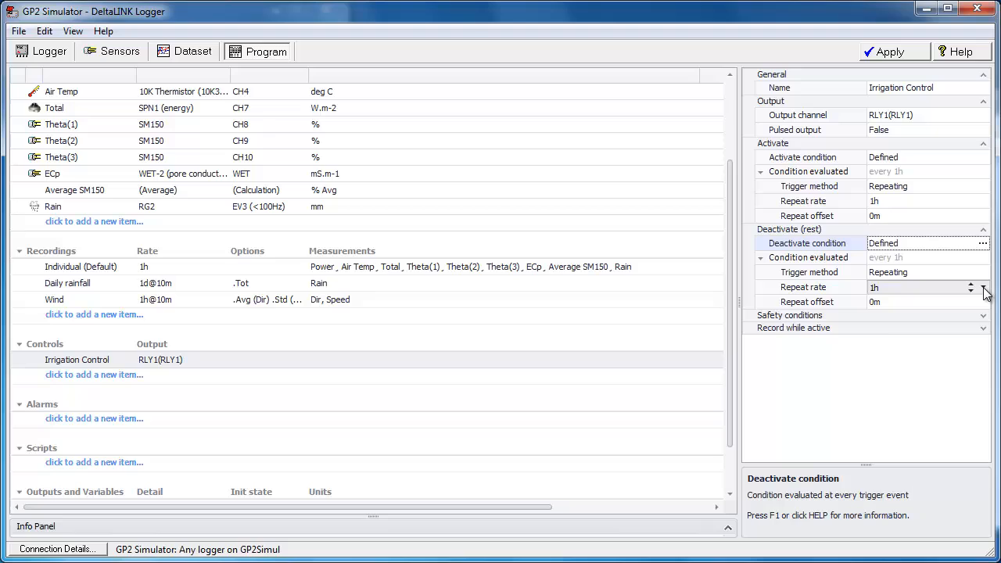
Set the deactivate condition's repeat rate to 30 seconds
{"action": "left_click", "coordinate": [981, 287]}
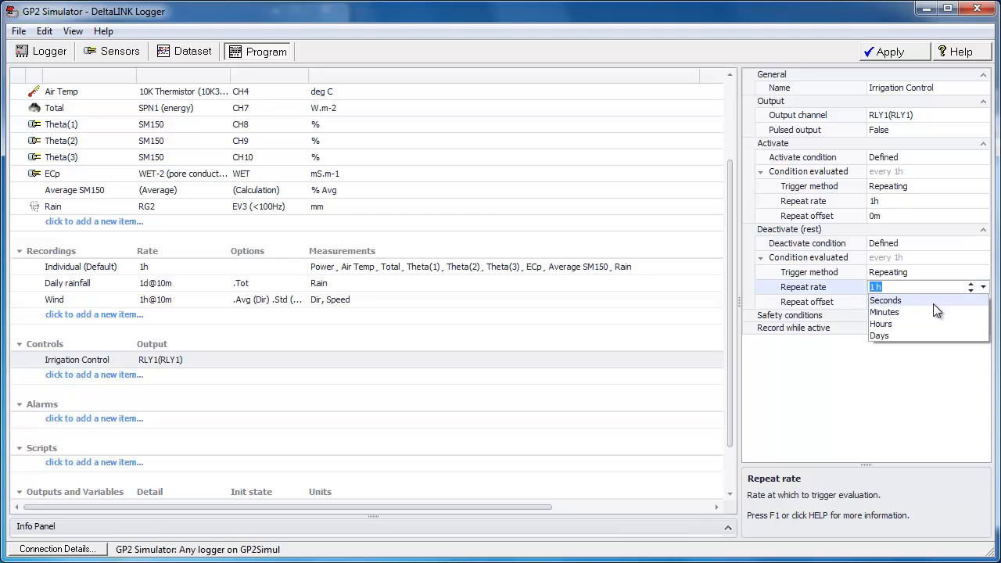
{"action": "left_click", "coordinate": [885, 300]}
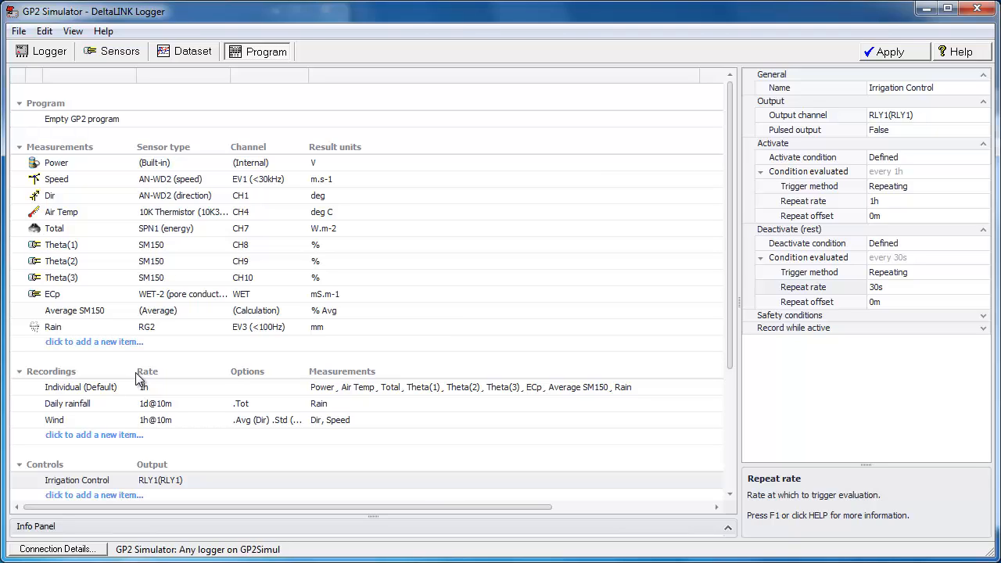
{"action": "mouse_move", "coordinate": [485, 356]}
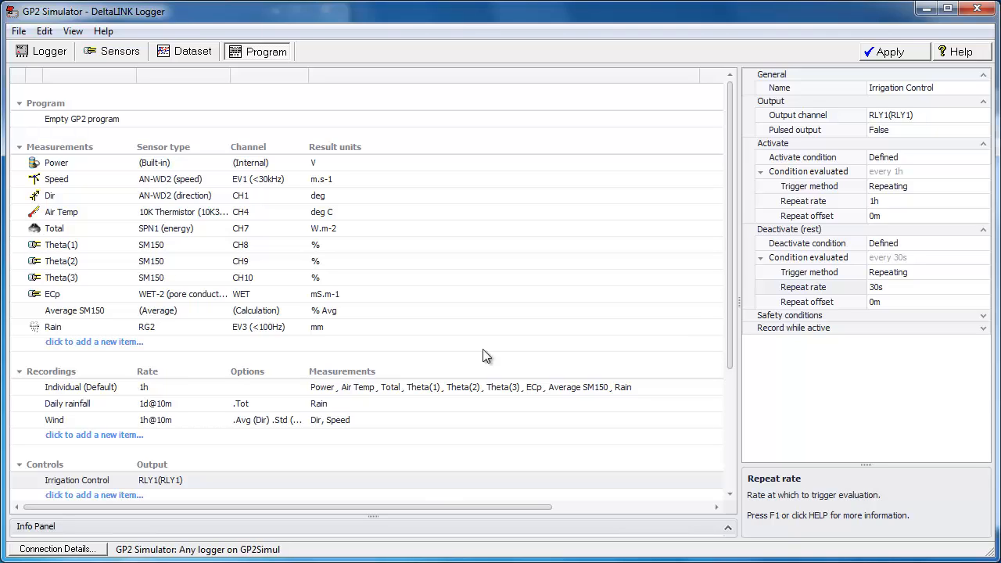
{"action": "mouse_move", "coordinate": [732, 181]}
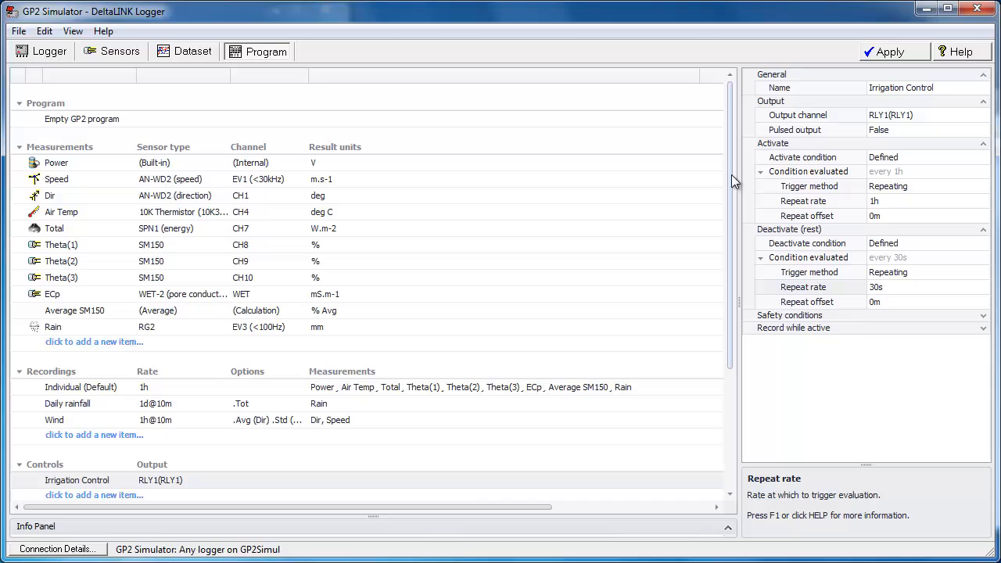
{"action": "scroll", "scroll_direction": "down", "scroll_amount": 3}
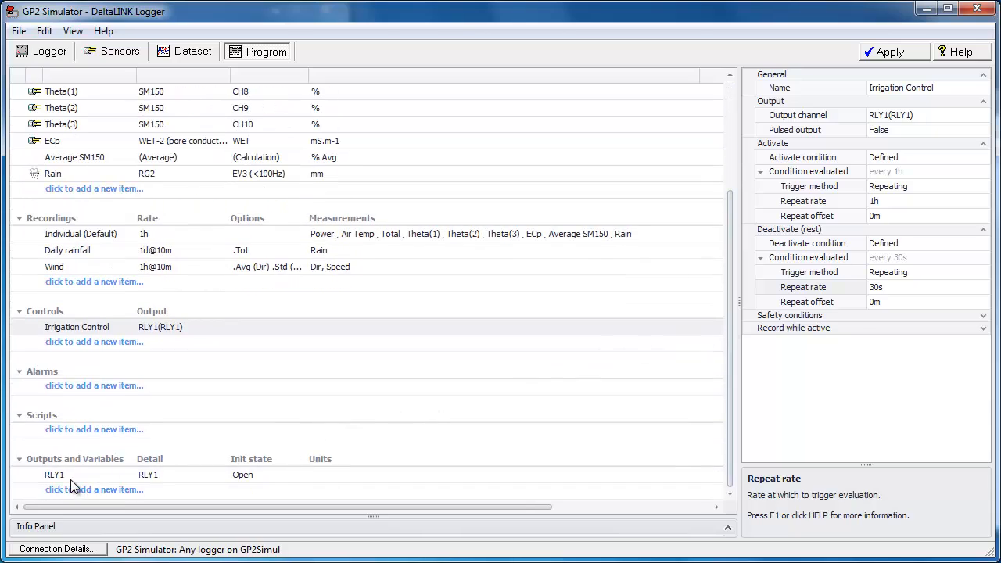
Rename output RLY1 to 'Irrigation Relay' and apply the program to the logger
{"action": "left_click", "coordinate": [44, 475]}
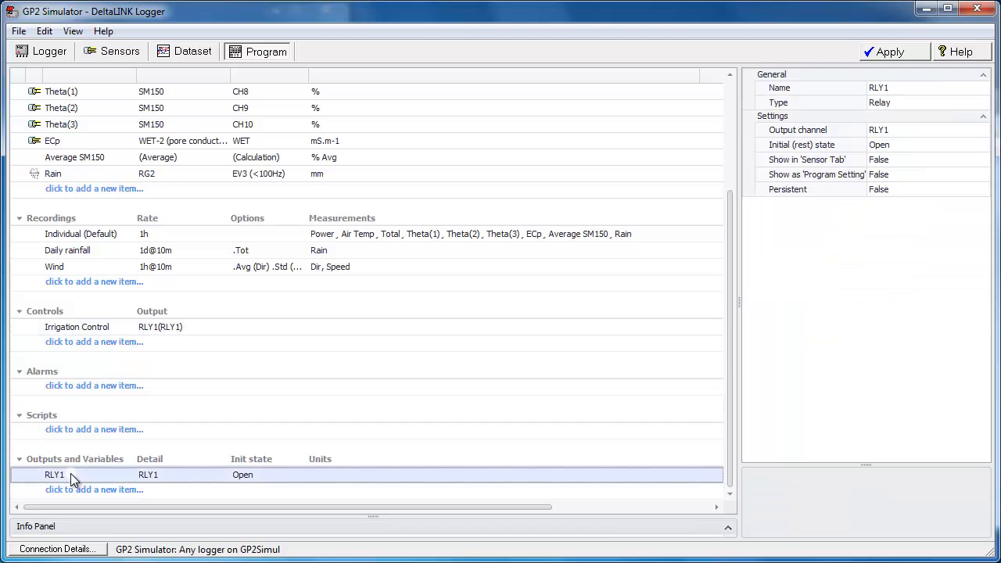
{"action": "left_click", "coordinate": [960, 51]}
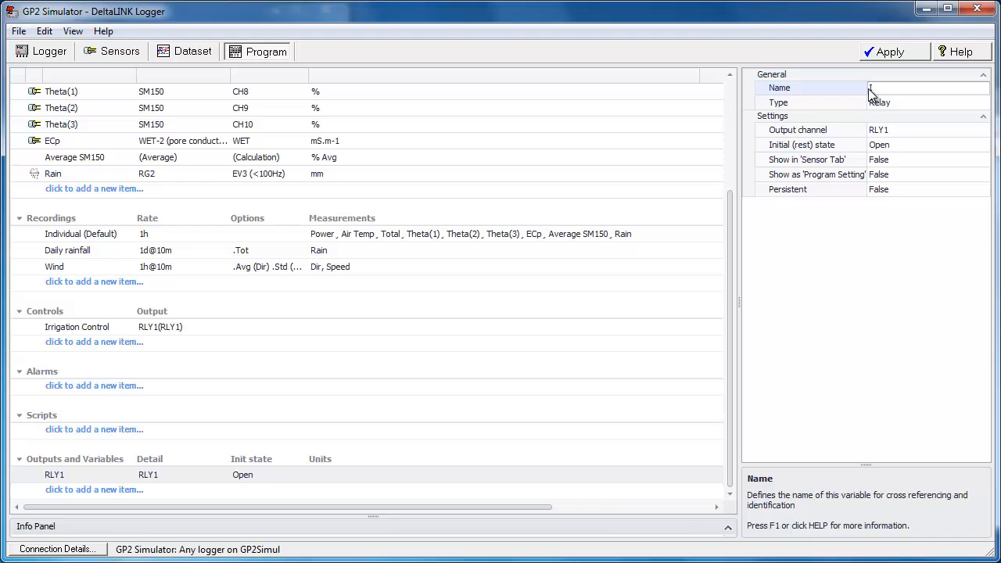
{"action": "type", "text": "Irrig"}
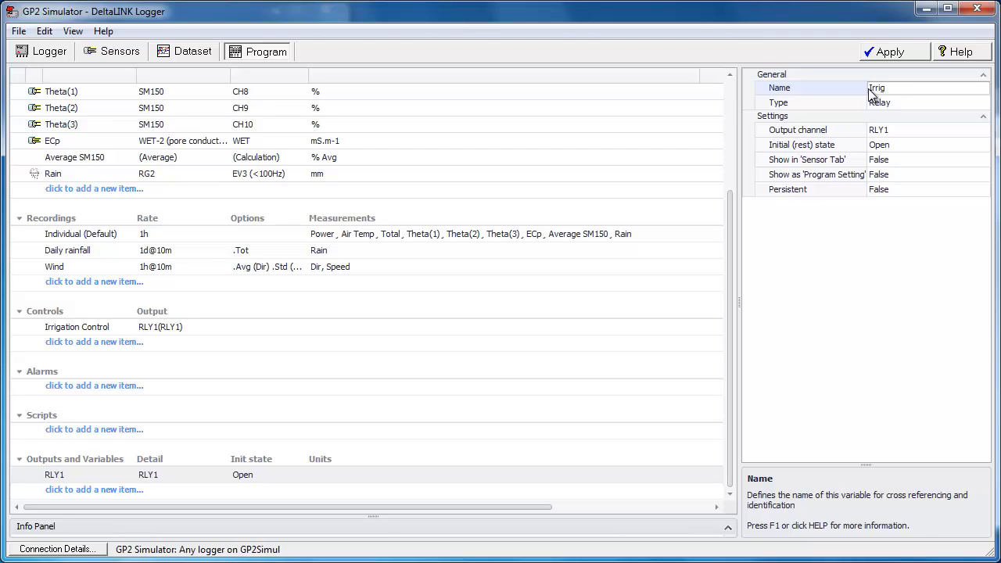
{"action": "type", "text": "Irrigation Relau"}
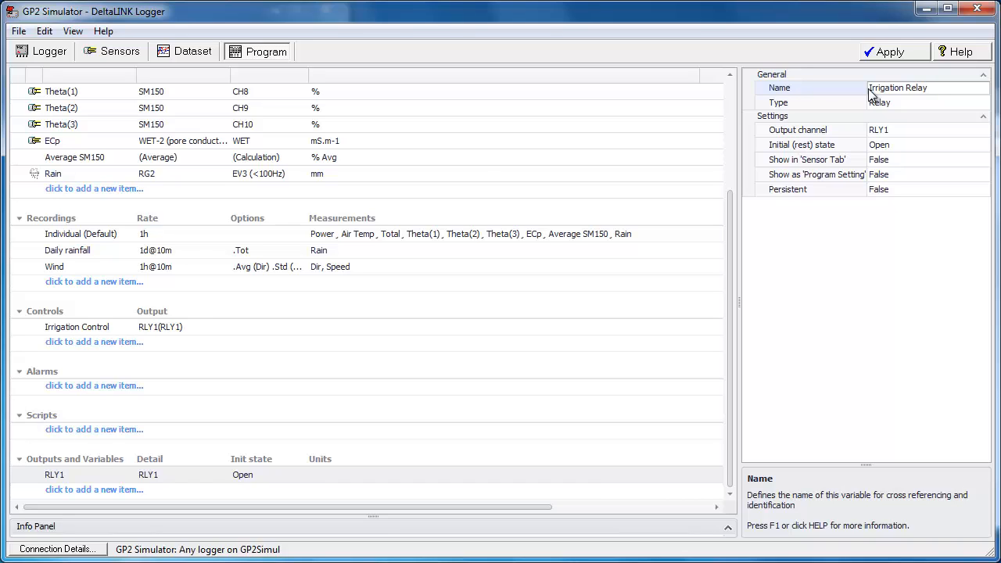
{"action": "left_click", "coordinate": [890, 50]}
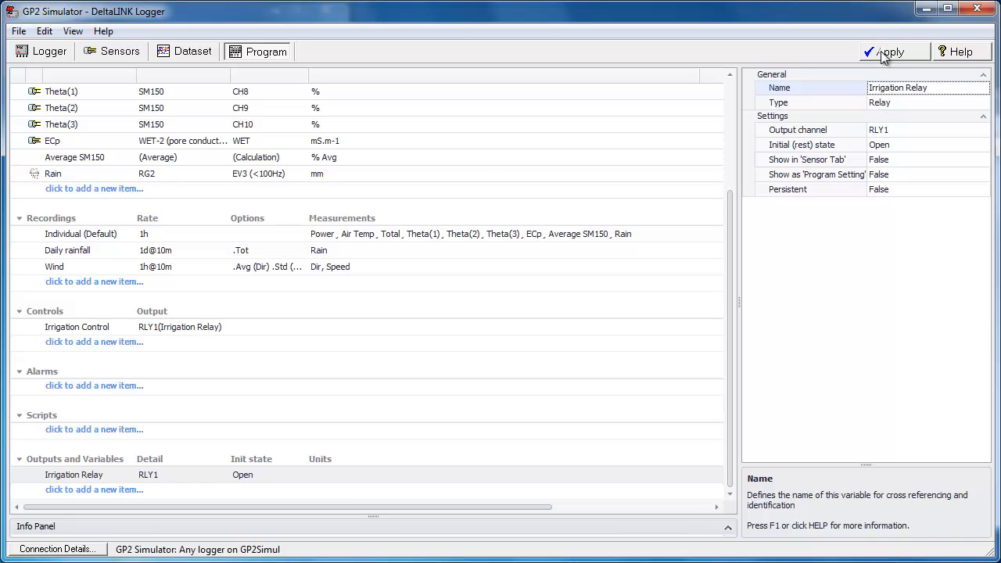
{"action": "left_click", "coordinate": [894, 50]}
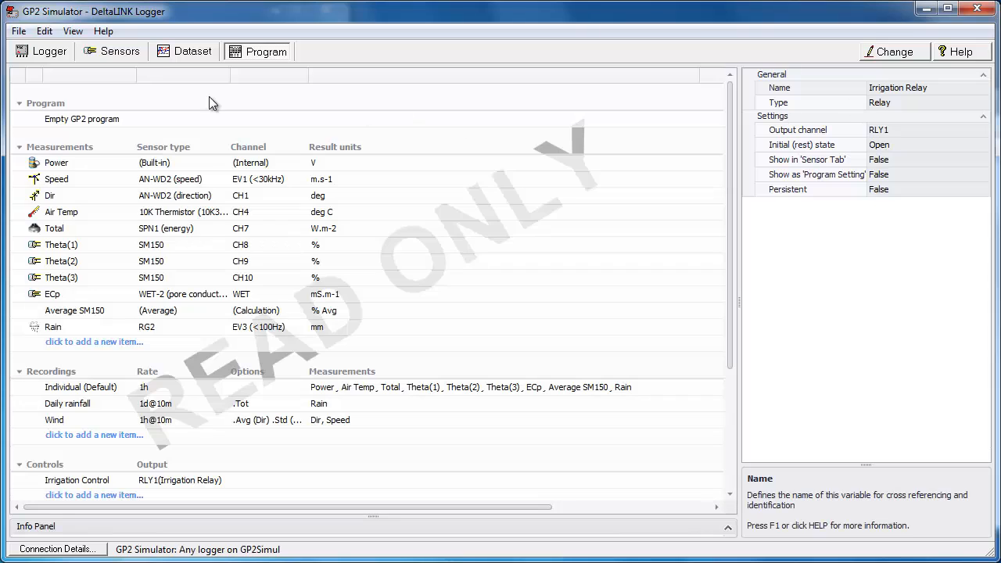
Restart the simulator, start logging with the new program and run it at the fastest speed
{"action": "left_click", "coordinate": [41, 50]}
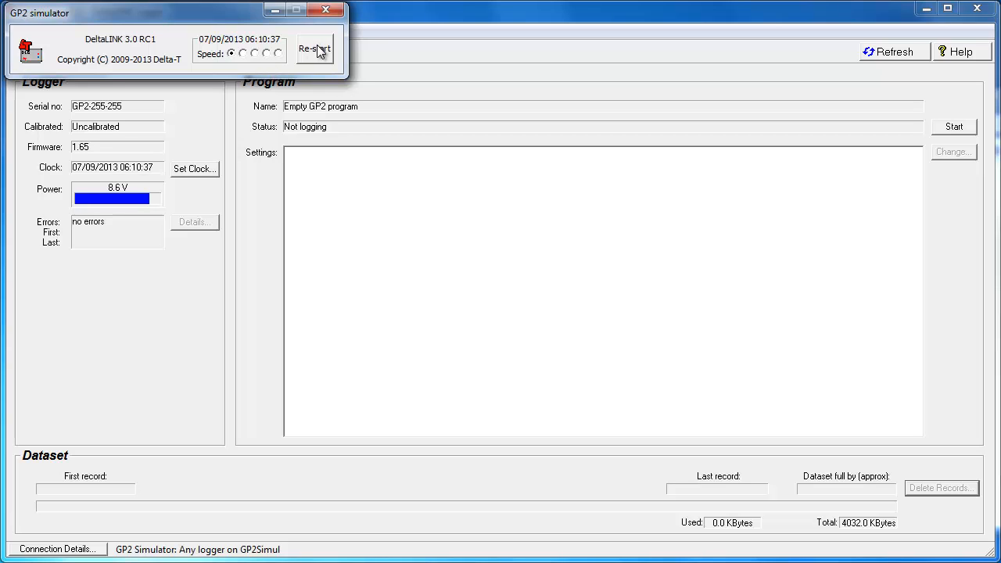
{"action": "left_click", "coordinate": [320, 49]}
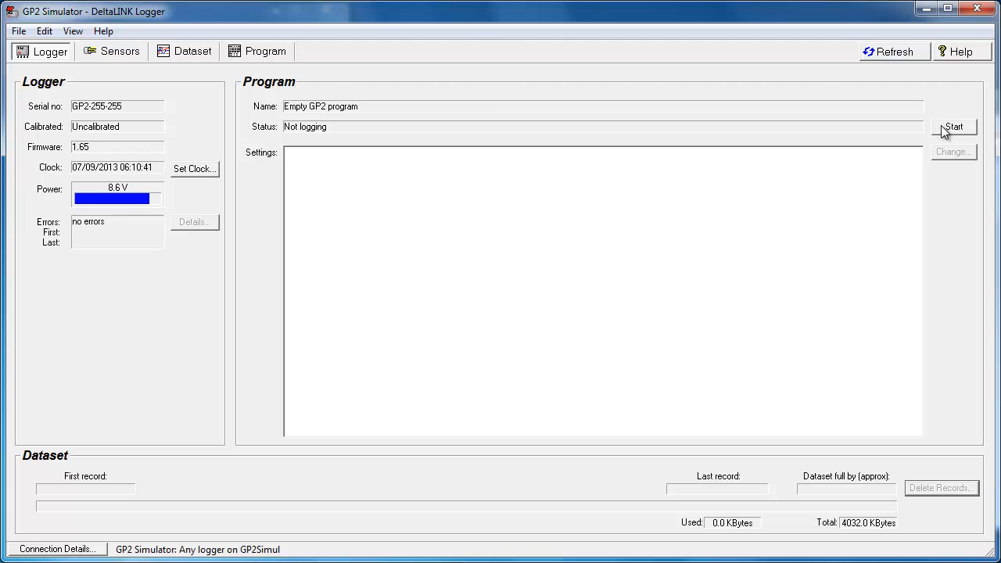
{"action": "left_click", "coordinate": [956, 127]}
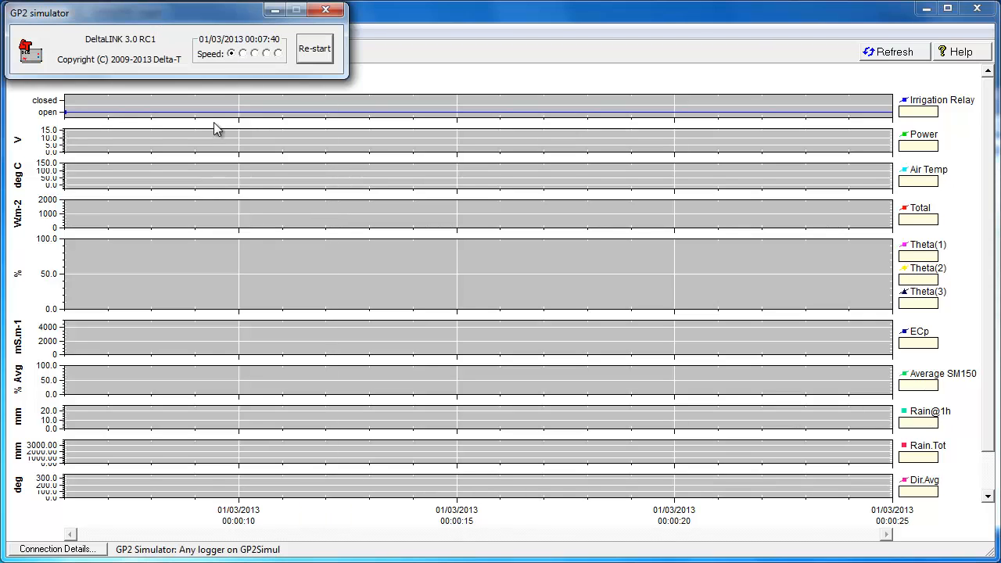
{"action": "left_click", "coordinate": [278, 57]}
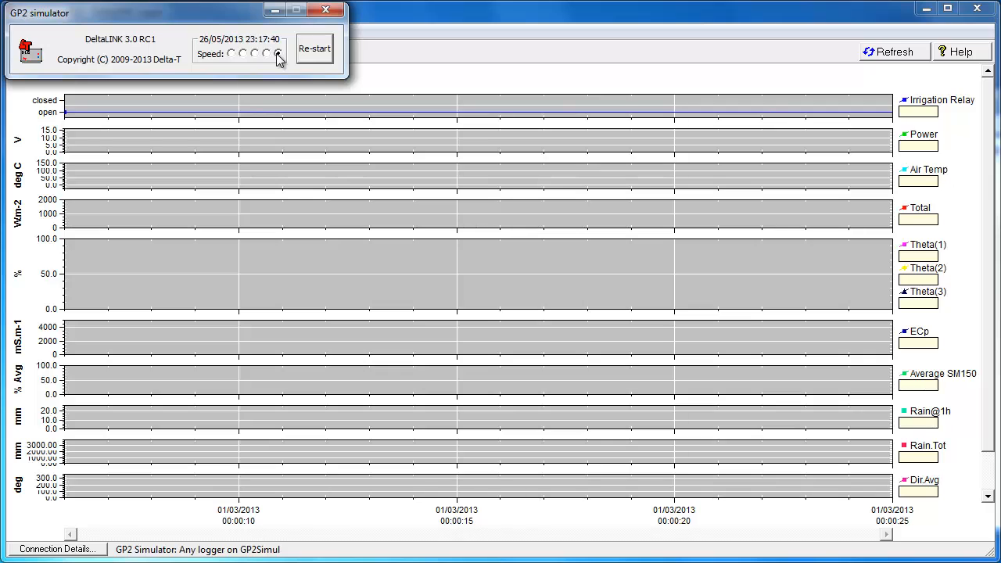
{"action": "left_click", "coordinate": [280, 53]}
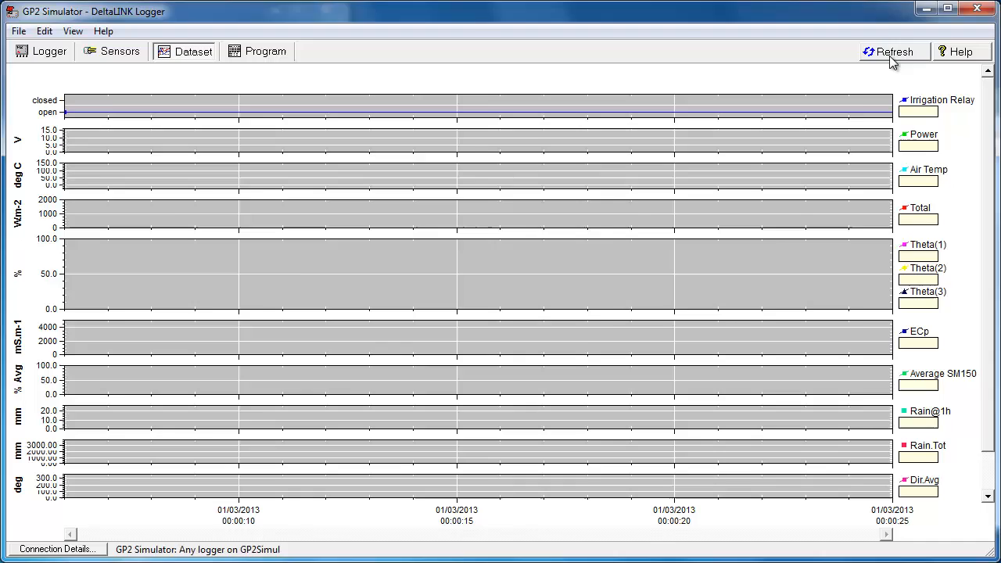
Refresh the dataset graphs to show records from early March to mid-August 2013
{"action": "left_click", "coordinate": [891, 51]}
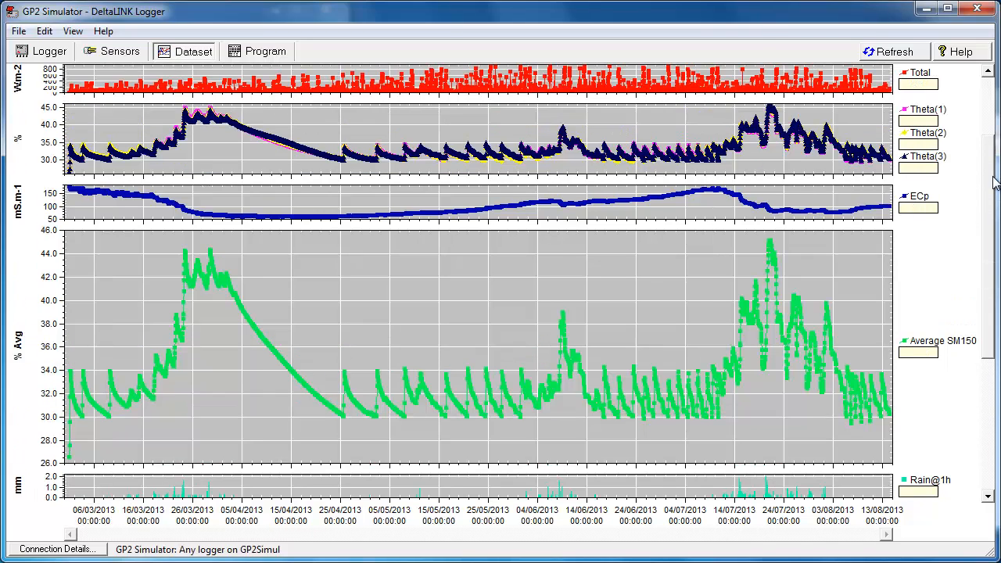
{"action": "scroll", "scroll_direction": "up", "scroll_amount": 3}
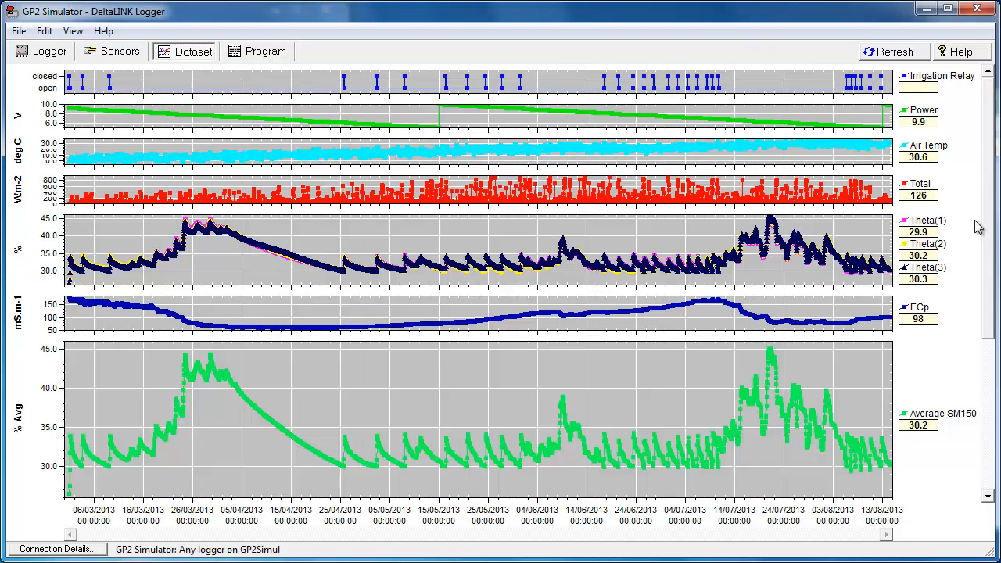
{"action": "scroll", "scroll_direction": "down", "scroll_amount": 3}
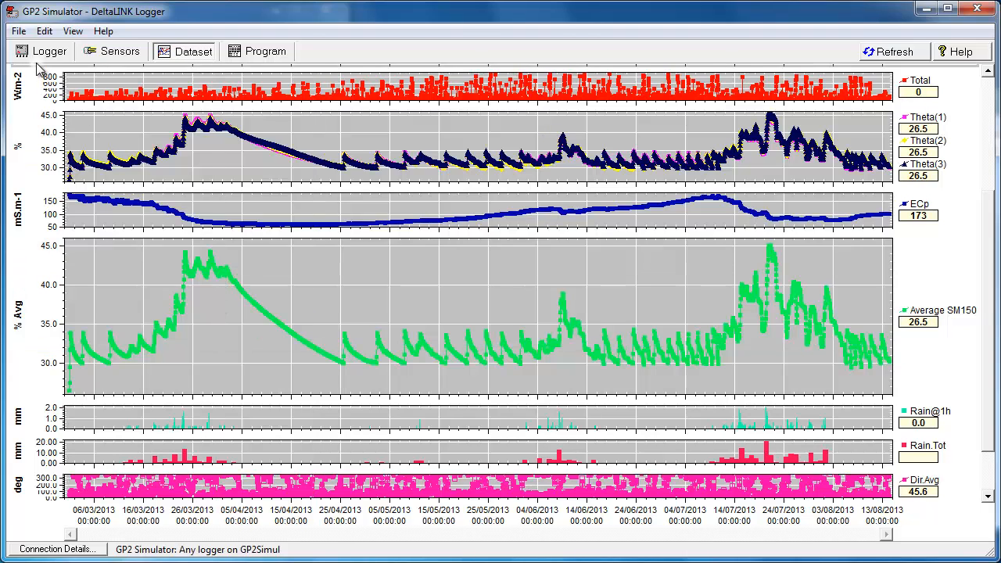
Stop the logger and delete its stored records
{"action": "left_click", "coordinate": [50, 51]}
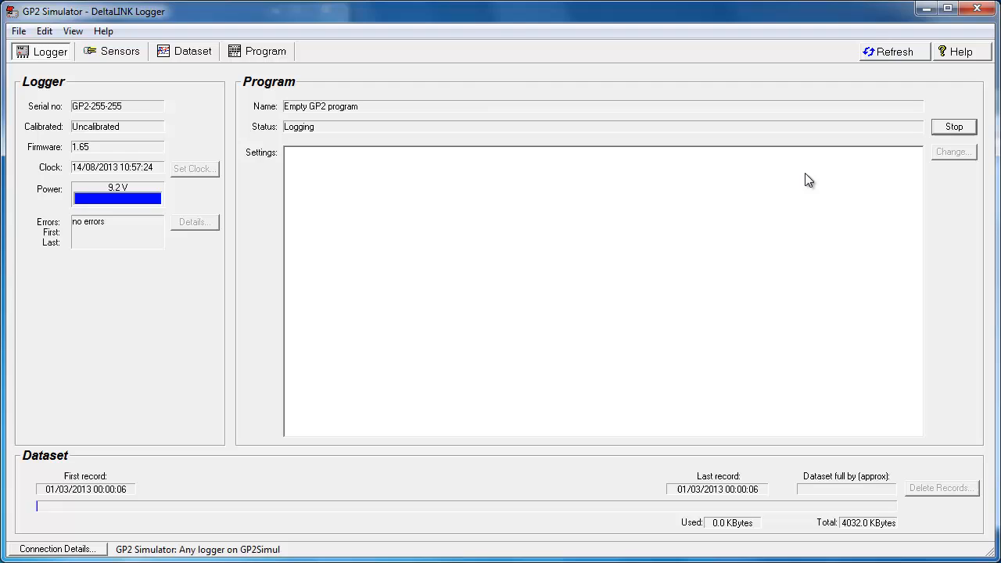
{"action": "left_click", "coordinate": [963, 126]}
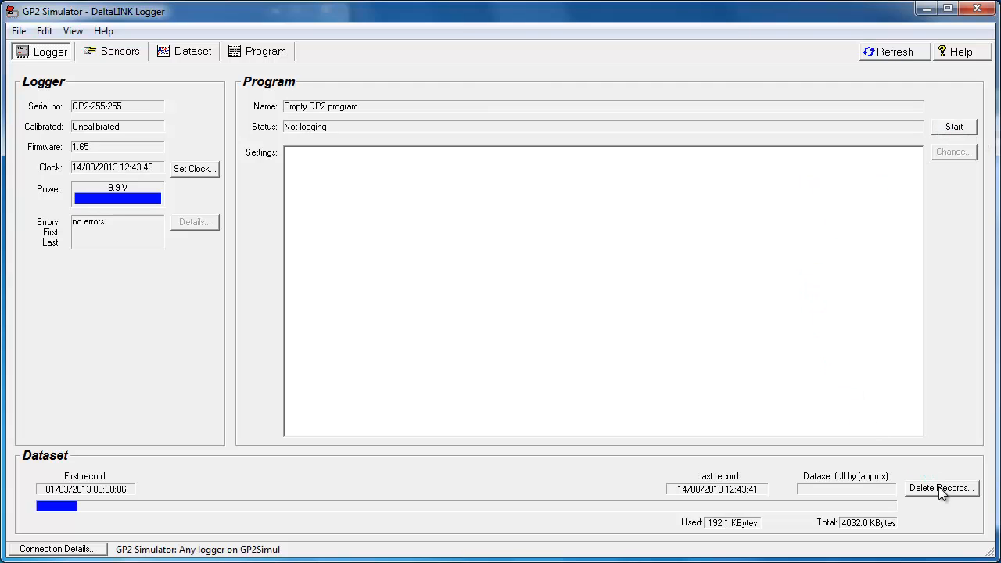
{"action": "left_click", "coordinate": [941, 488]}
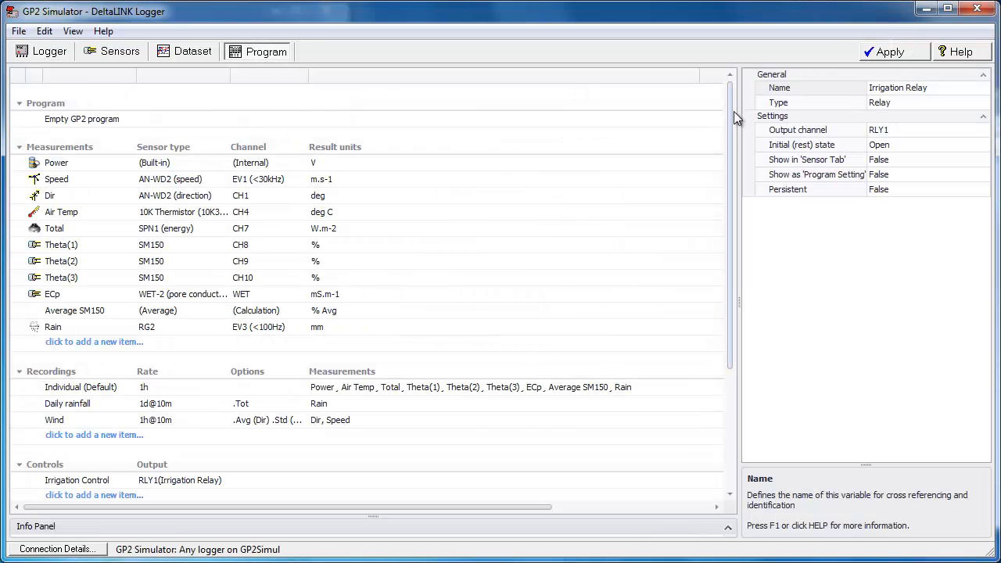
Give Irrigation Control safety conditions a 1h maximum active period and 1h minimum rest period
{"action": "scroll", "scroll_direction": "down", "scroll_amount": 3}
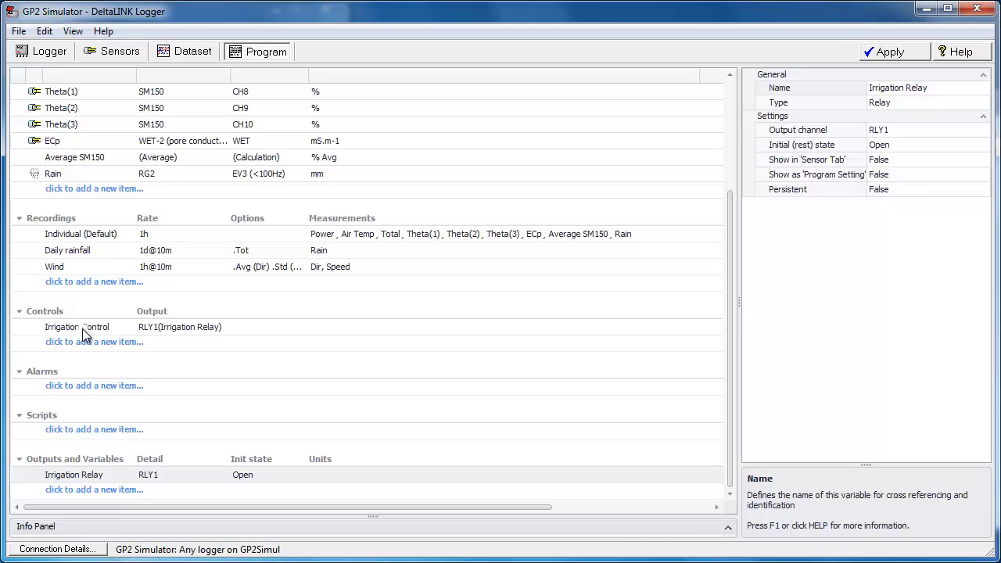
{"action": "left_click", "coordinate": [76, 327]}
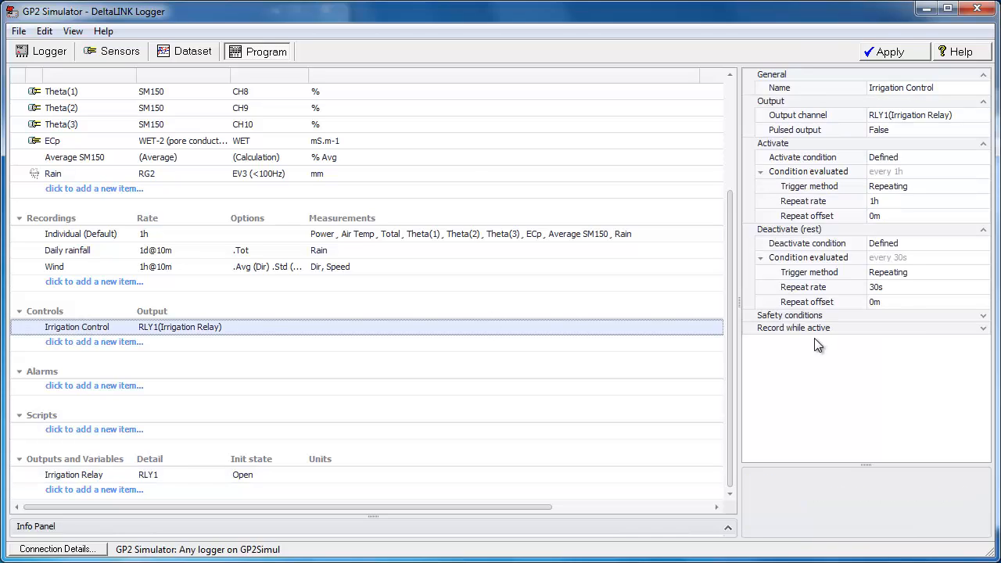
{"action": "mouse_move", "coordinate": [854, 327]}
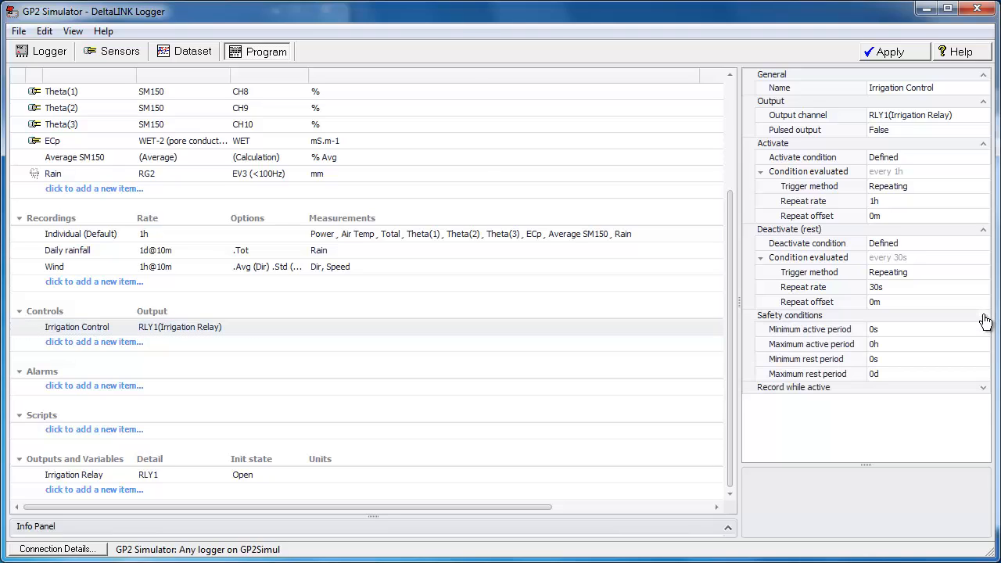
{"action": "left_click", "coordinate": [923, 328]}
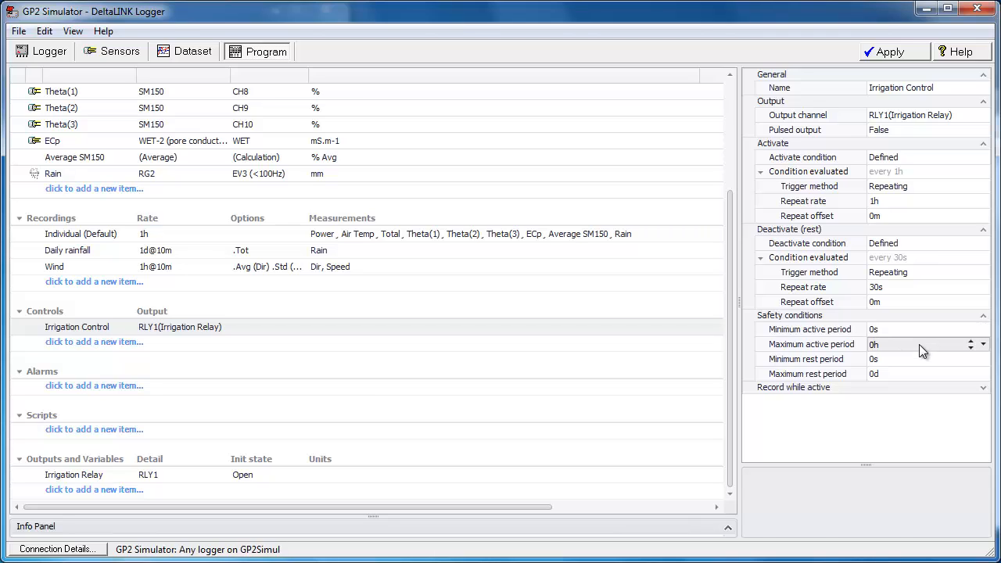
{"action": "left_click", "coordinate": [907, 344]}
{"action": "type", "text": "1"}
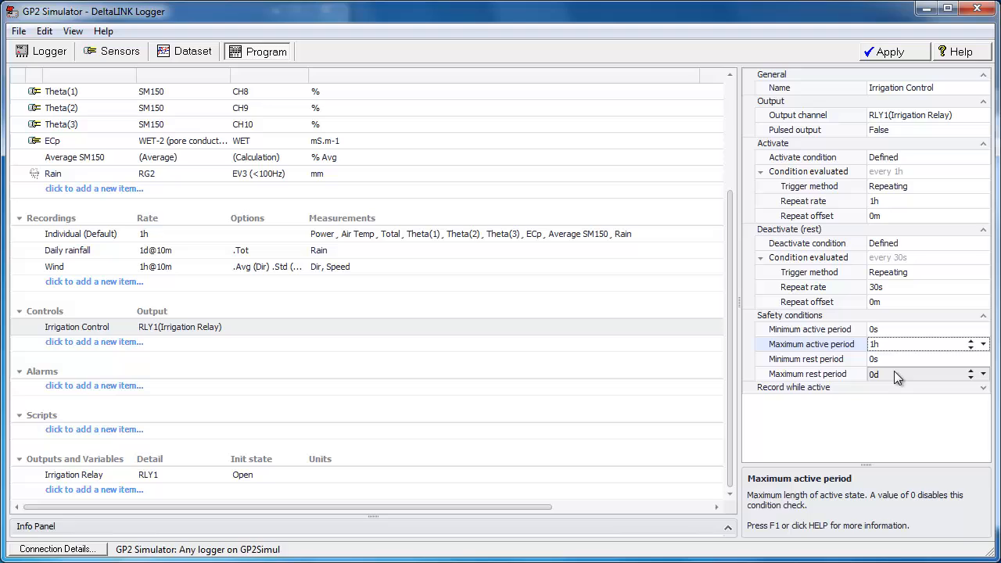
{"action": "left_click", "coordinate": [899, 358]}
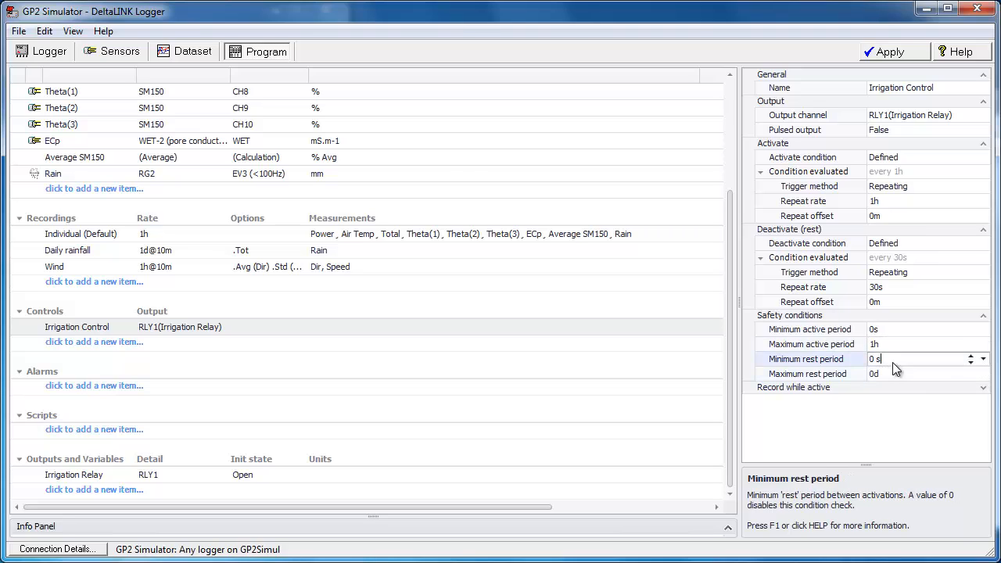
{"action": "left_click", "coordinate": [973, 354]}
{"action": "type", "text": "1h"}
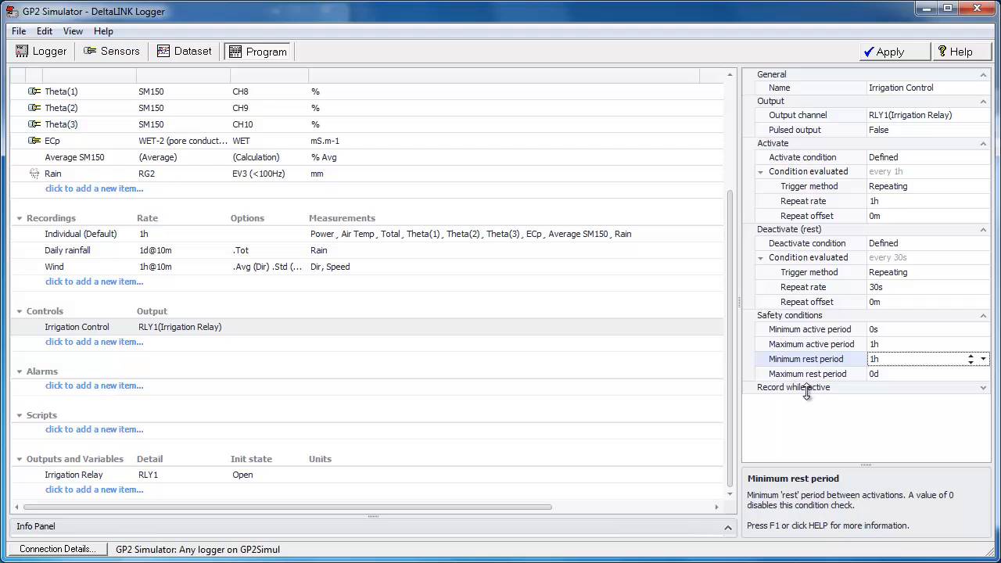
{"action": "mouse_move", "coordinate": [813, 390]}
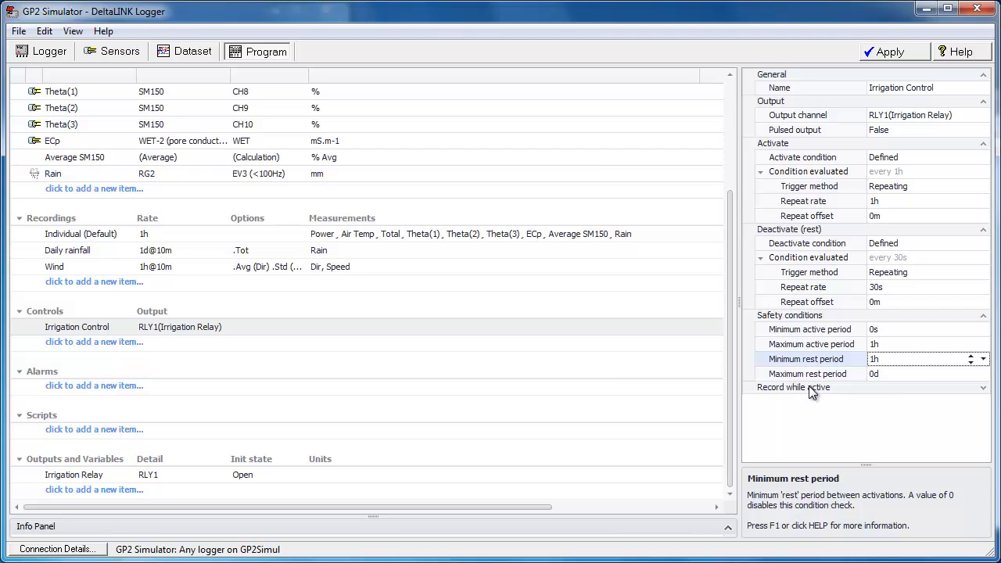
Record Average SM150 every 1s while active, extended by 20m, and apply the program
{"action": "left_click", "coordinate": [794, 388]}
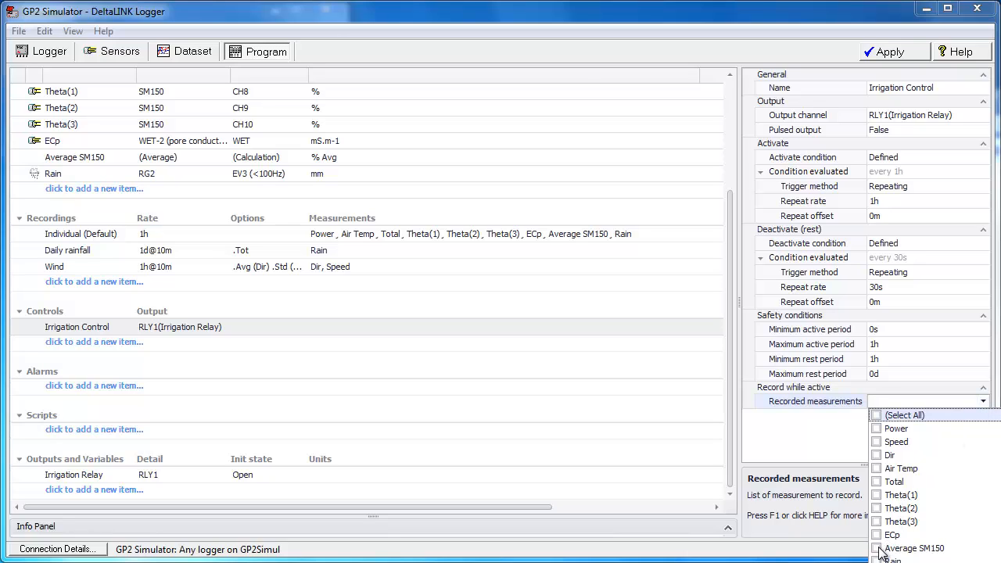
{"action": "left_click", "coordinate": [882, 547]}
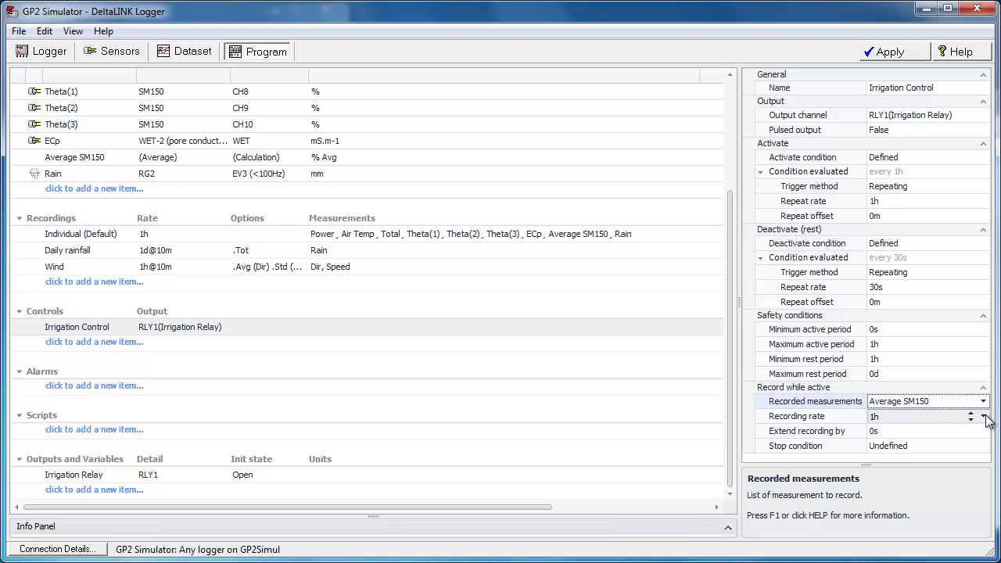
{"action": "left_click", "coordinate": [991, 416]}
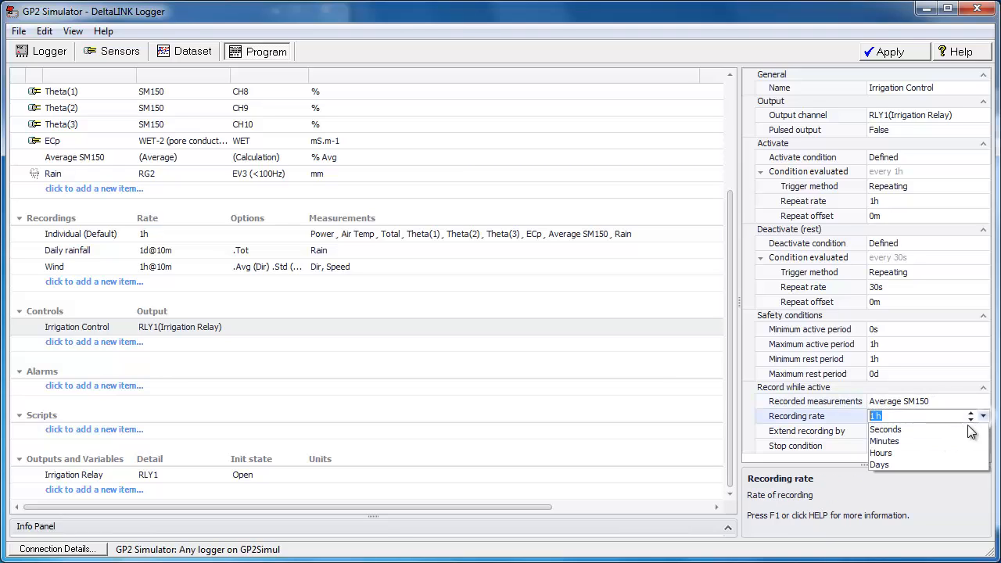
{"action": "left_click", "coordinate": [885, 428]}
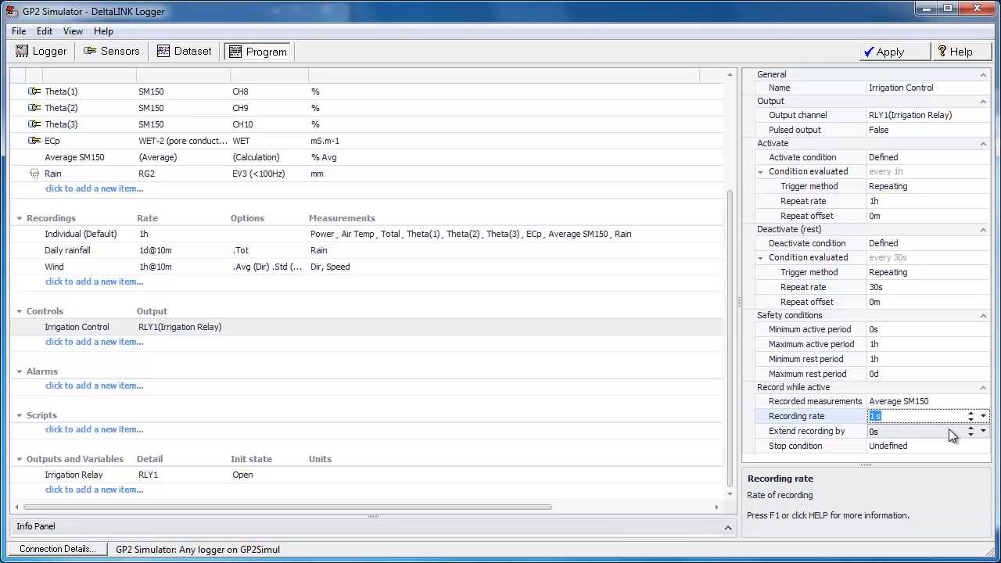
{"action": "mouse_move", "coordinate": [916, 434]}
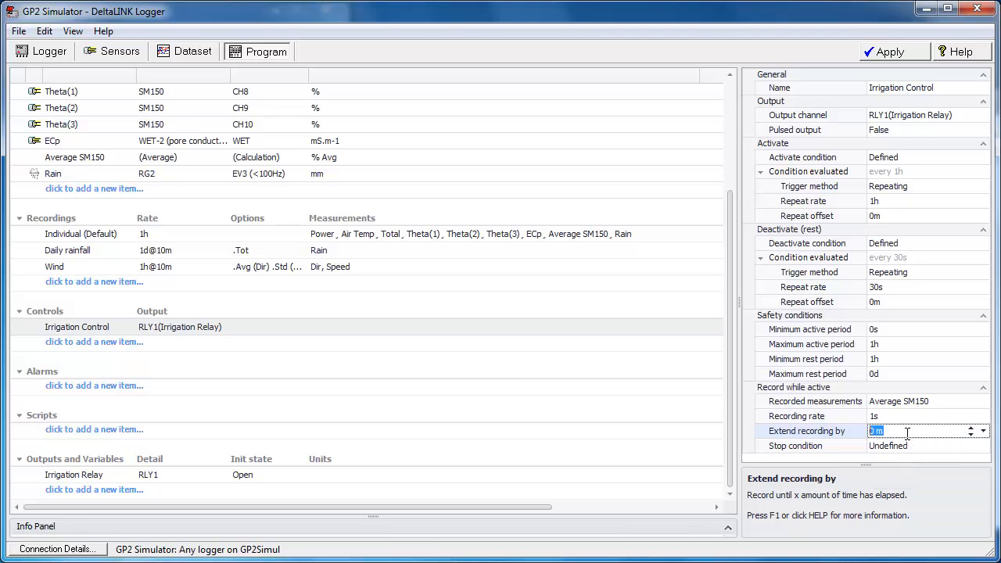
{"action": "type", "text": "2"}
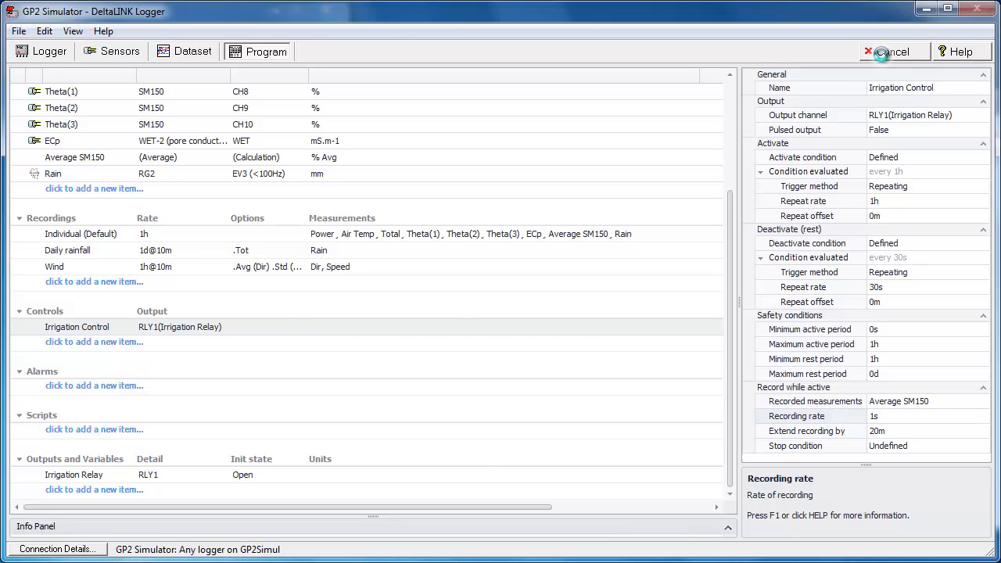
{"action": "left_click", "coordinate": [891, 50]}
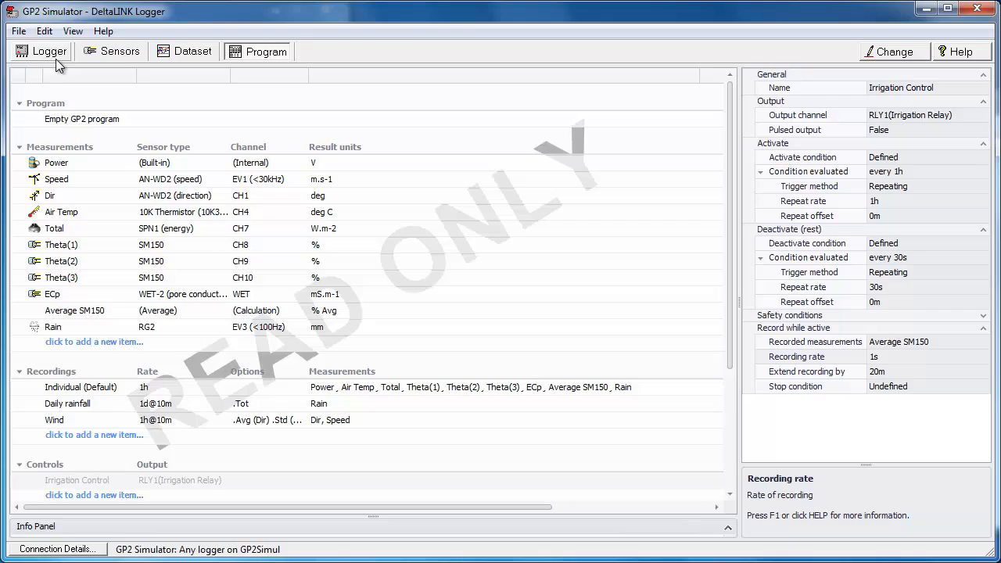
Start logging with the updated program and view the March–July 2013 dataset graphs
{"action": "left_click", "coordinate": [41, 52]}
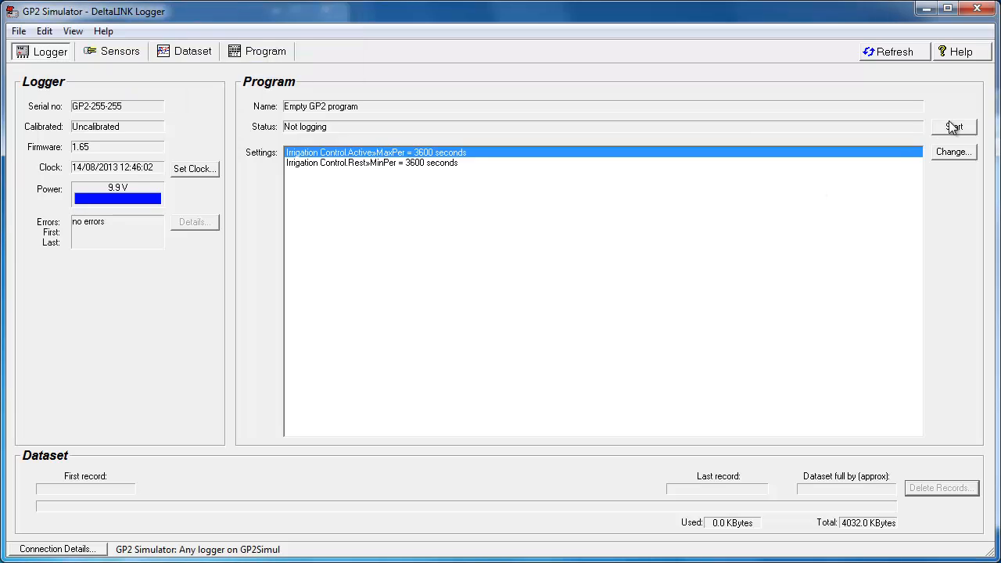
{"action": "left_click", "coordinate": [960, 126]}
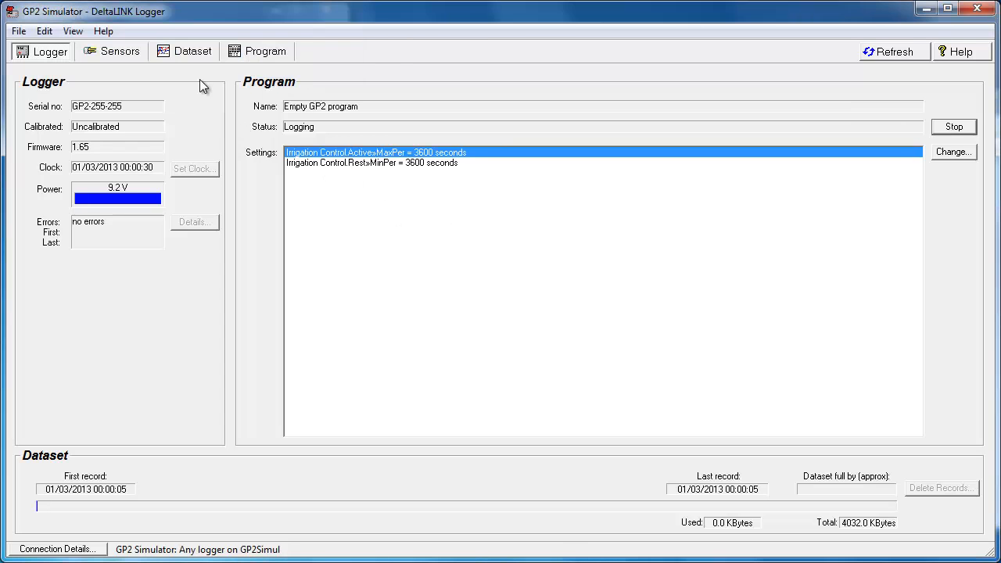
{"action": "left_click", "coordinate": [190, 50]}
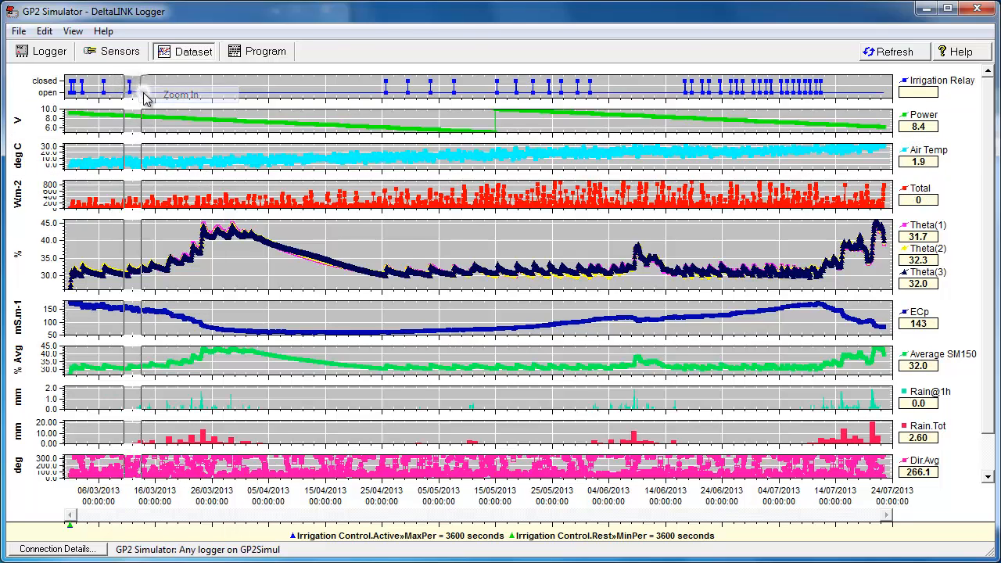
Zoom into 11/03/2013 around 09:00–11:00 and read the Average SM150 value near 10:11
{"action": "left_click", "coordinate": [144, 95]}
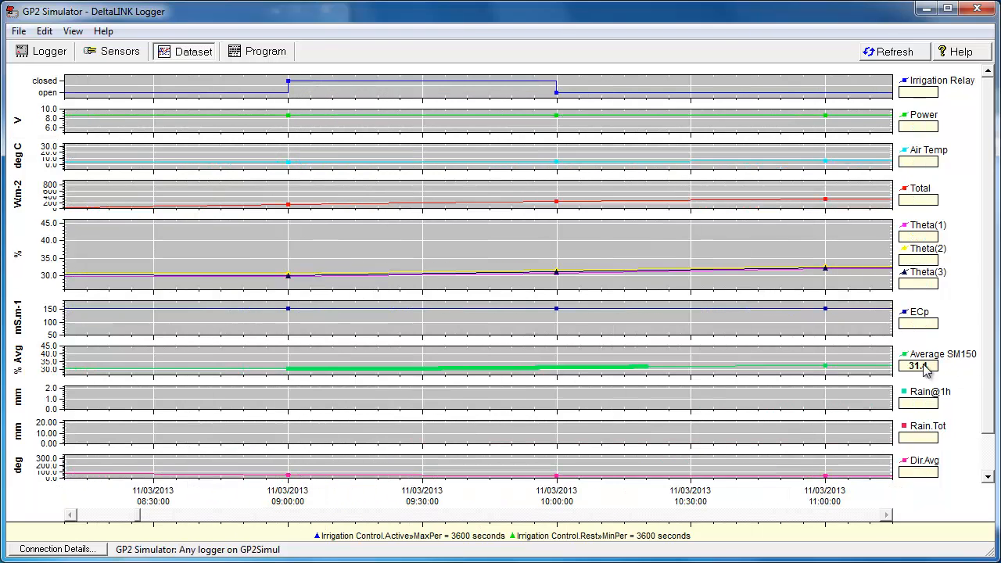
{"action": "mouse_move", "coordinate": [555, 279]}
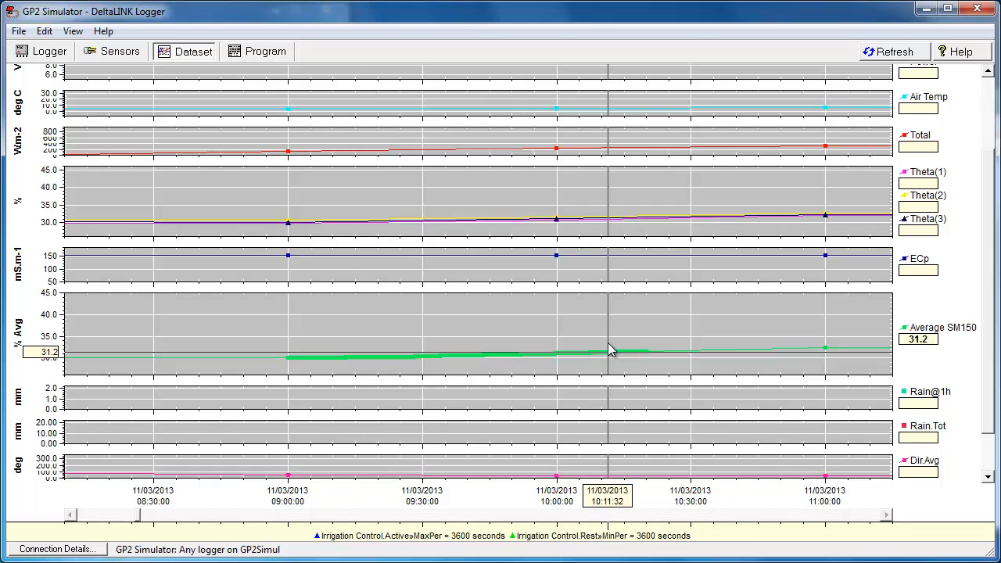
{"action": "left_click", "coordinate": [888, 49]}
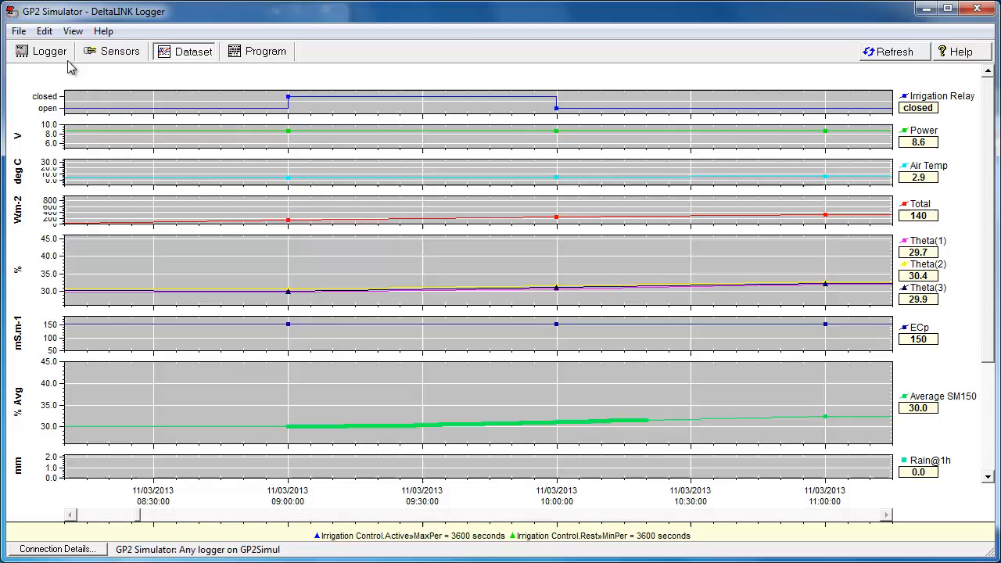
Check the logger status, then review the running program read-only
{"action": "left_click", "coordinate": [41, 52]}
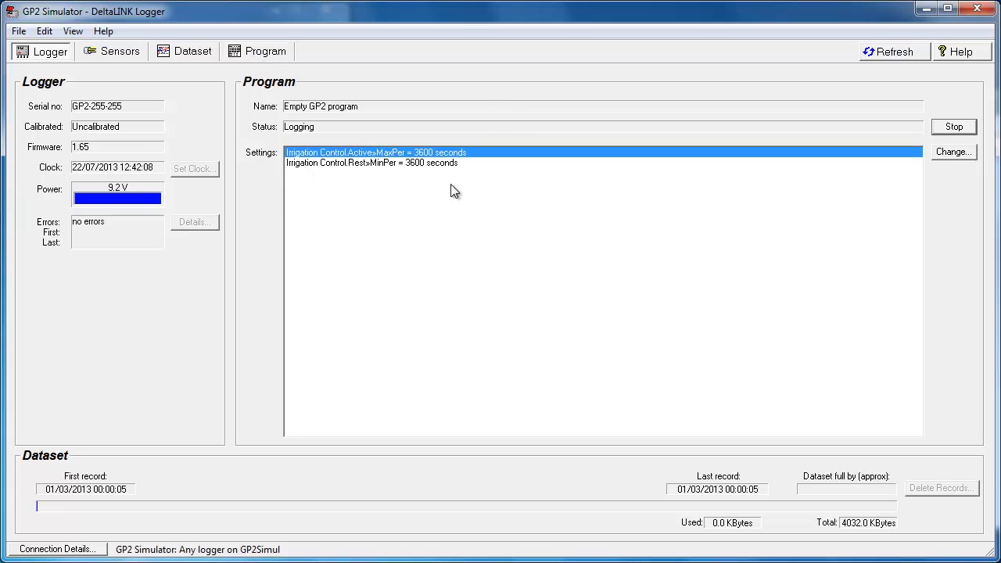
{"action": "mouse_move", "coordinate": [372, 182]}
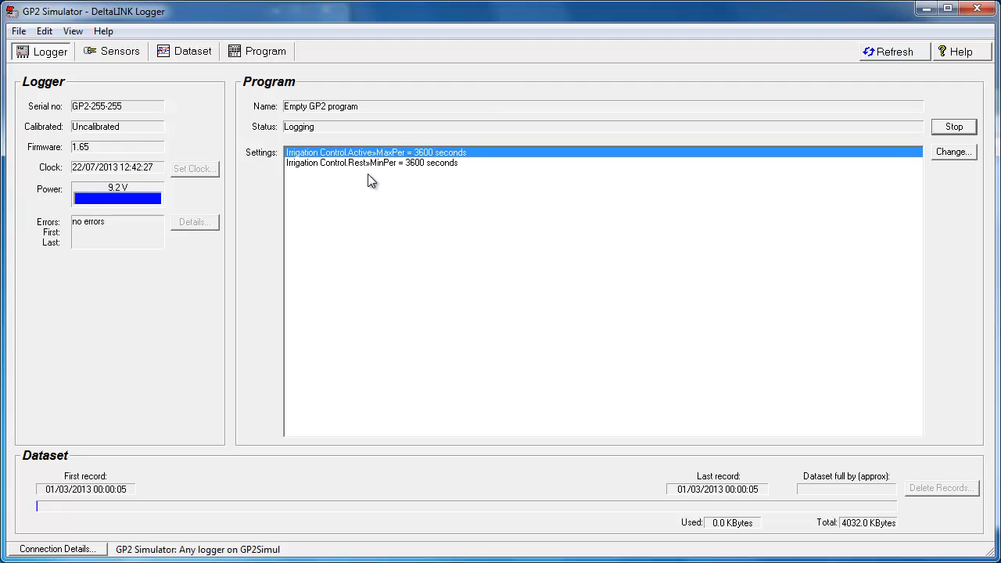
{"action": "left_click", "coordinate": [265, 50]}
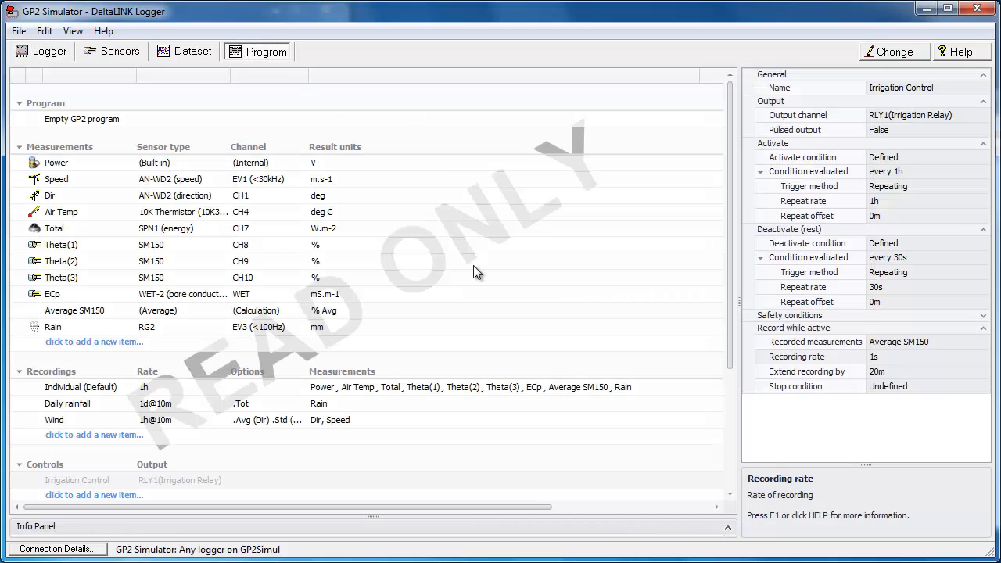